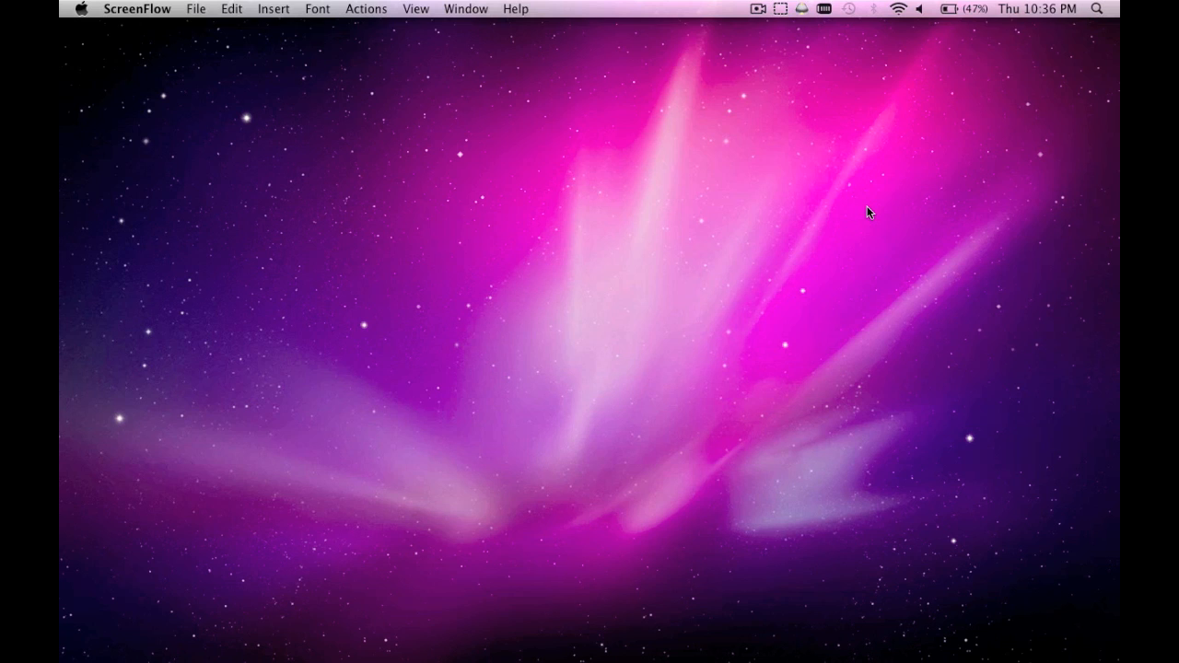
{"action": "mouse_move", "coordinate": [881, 206]}
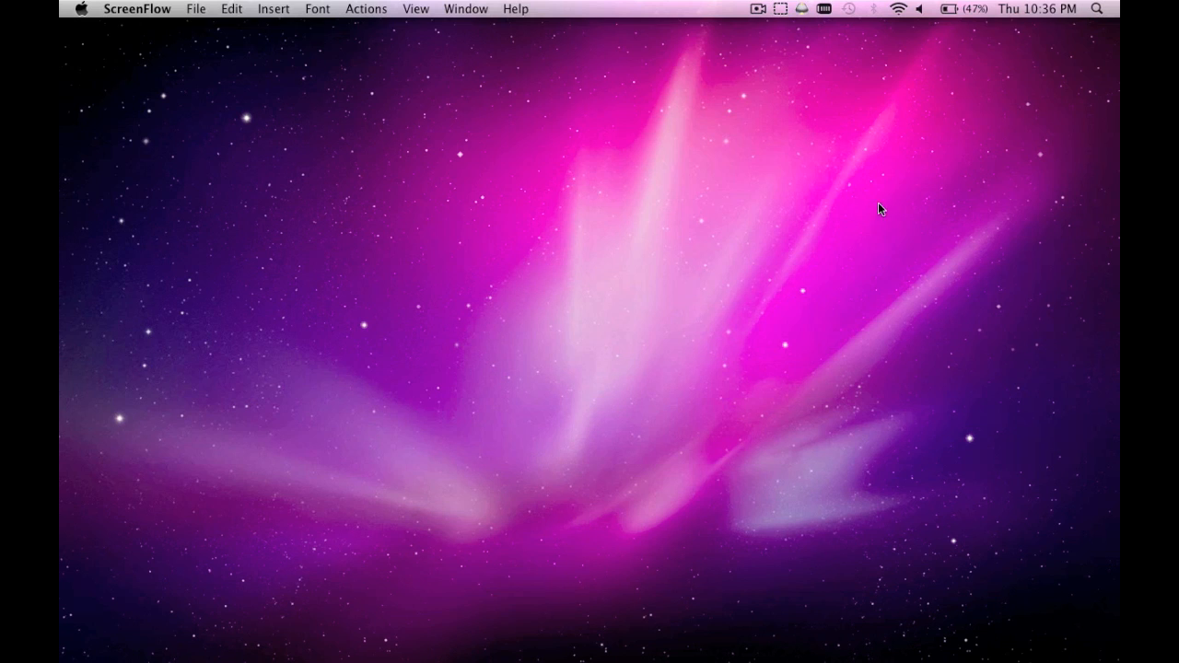
{"action": "mouse_move", "coordinate": [1088, 26]}
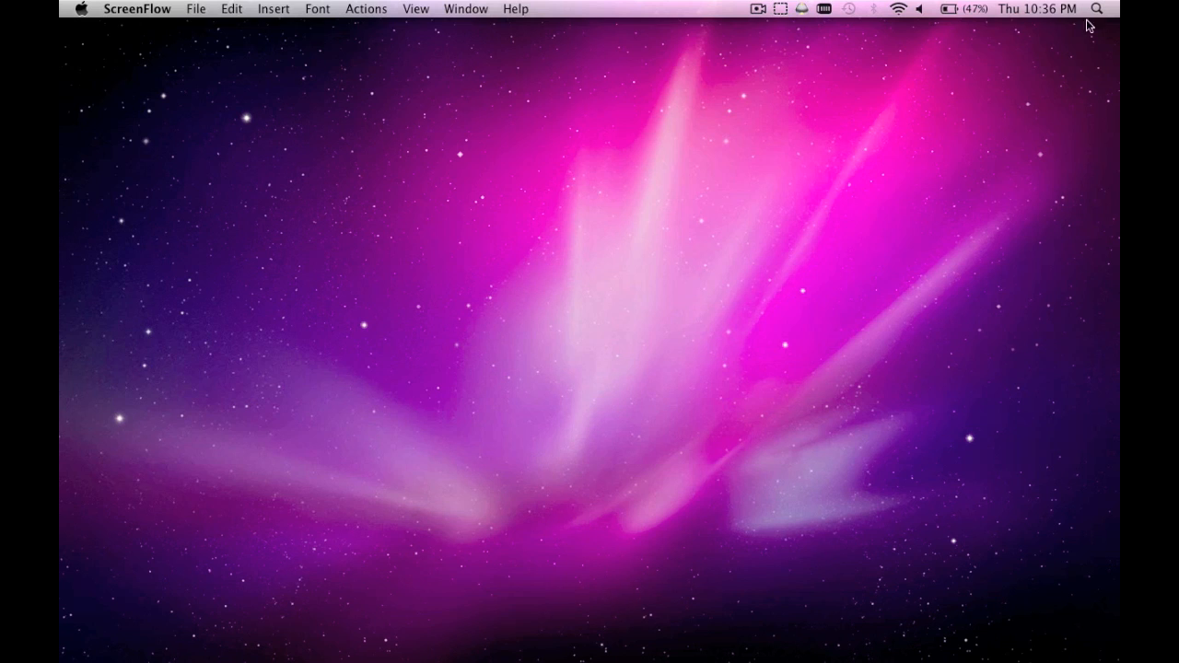
- Start a Spotlight search for AirPort Utility from the menu bar
{"action": "left_click", "coordinate": [1106, 11]}
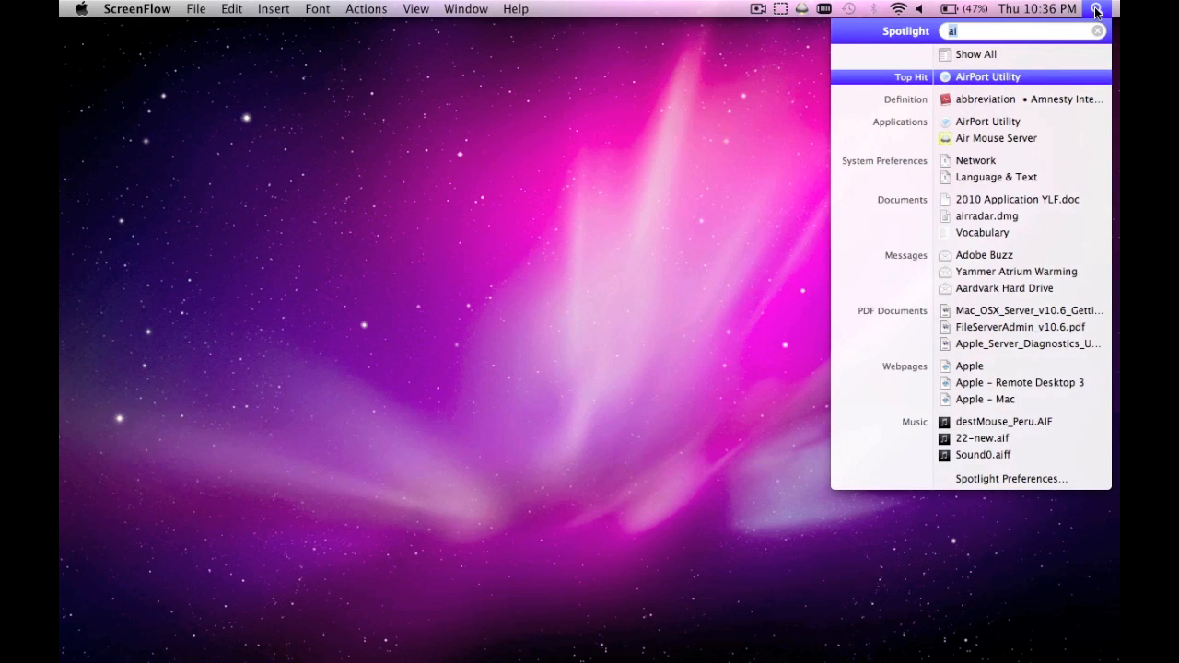
- Launch AirPort Utility from the Spotlight results to detect the AirPort Extreme Base Station
{"action": "left_click", "coordinate": [999, 77]}
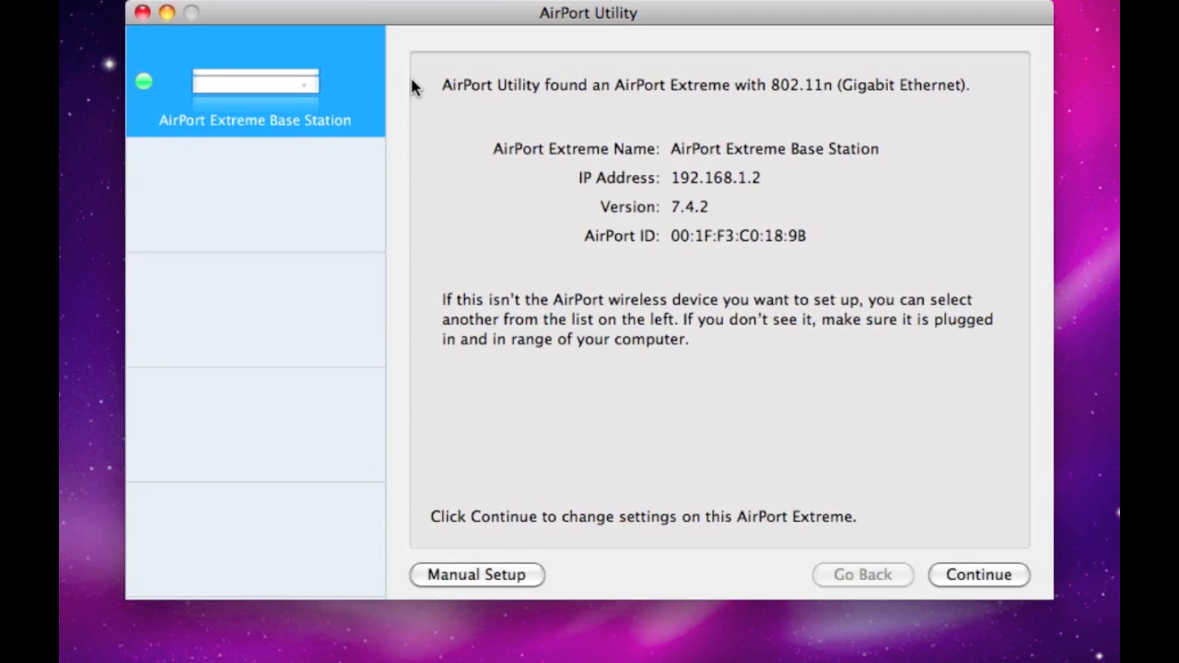
{"action": "mouse_move", "coordinate": [280, 88]}
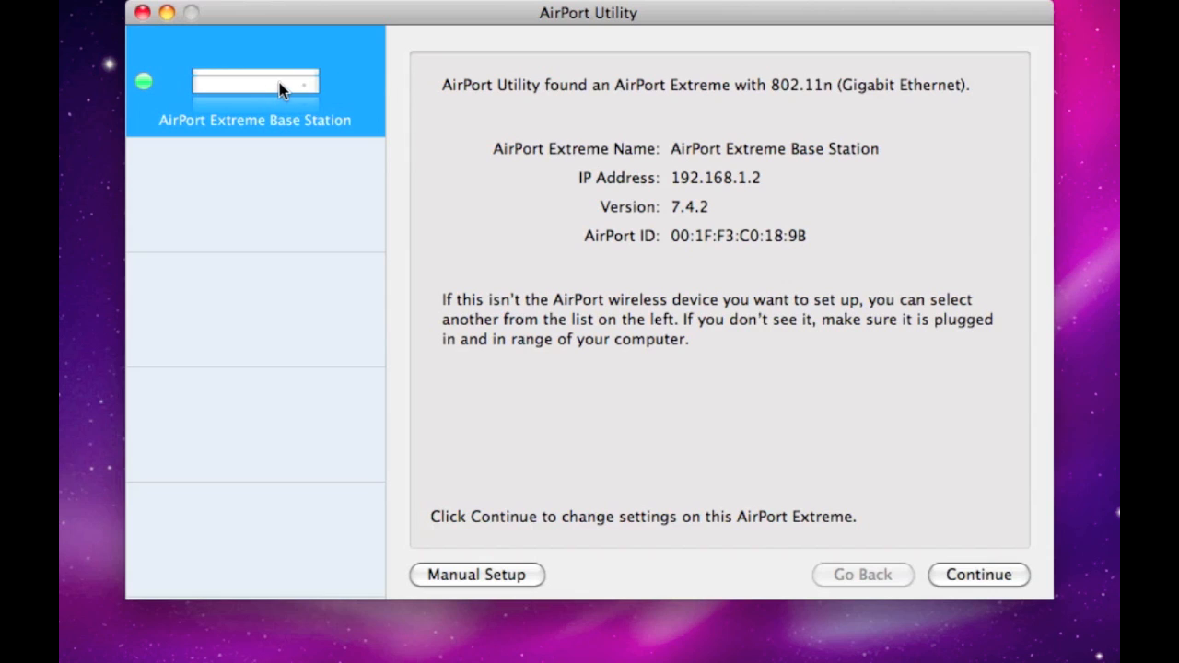
{"action": "mouse_move", "coordinate": [168, 116]}
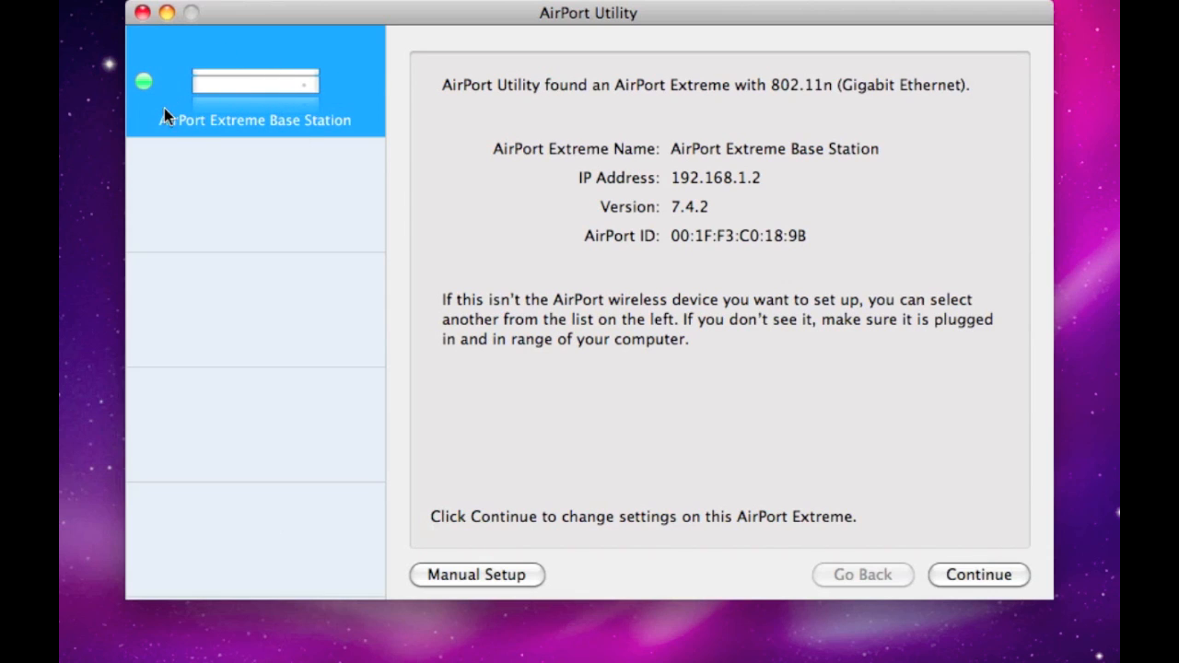
{"action": "mouse_move", "coordinate": [313, 197]}
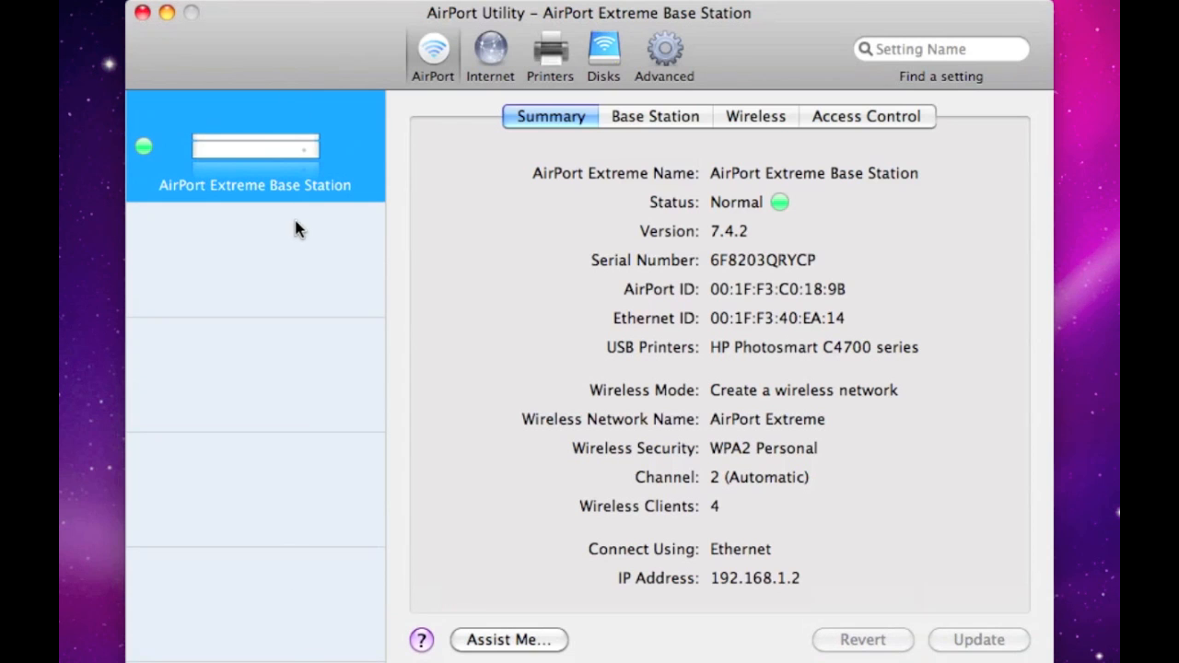
{"action": "mouse_move", "coordinate": [284, 137]}
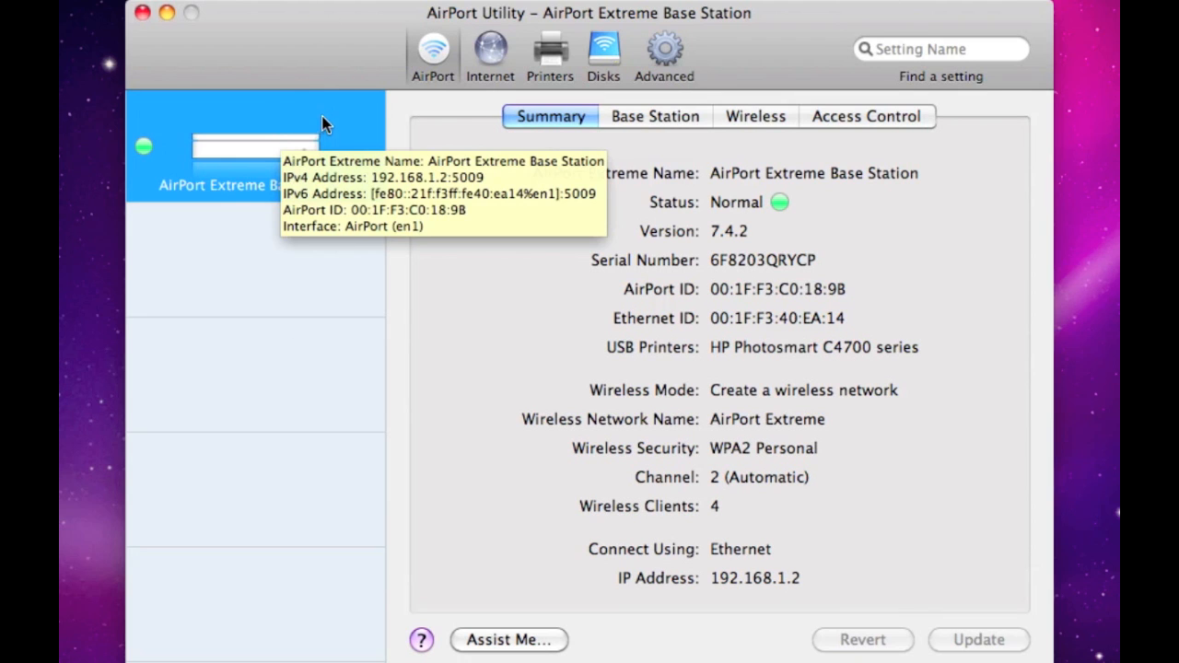
{"action": "mouse_move", "coordinate": [556, 57]}
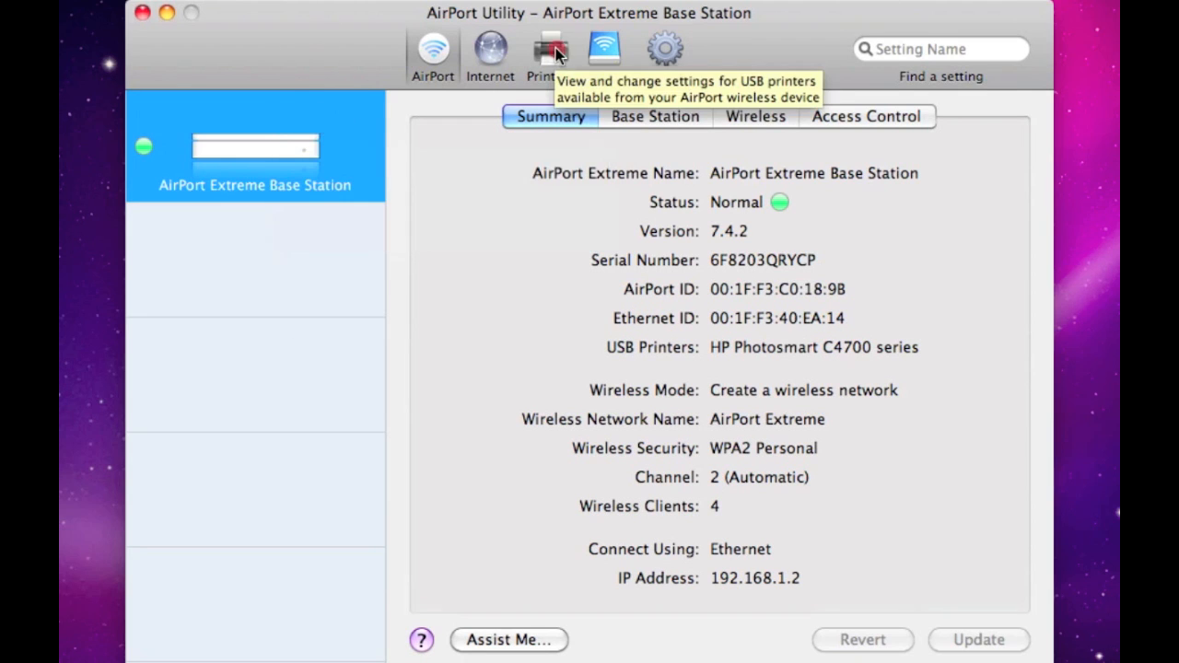
- Show the base station's USB printers and select the HP Photosmart C4700 series
{"action": "left_click", "coordinate": [549, 48]}
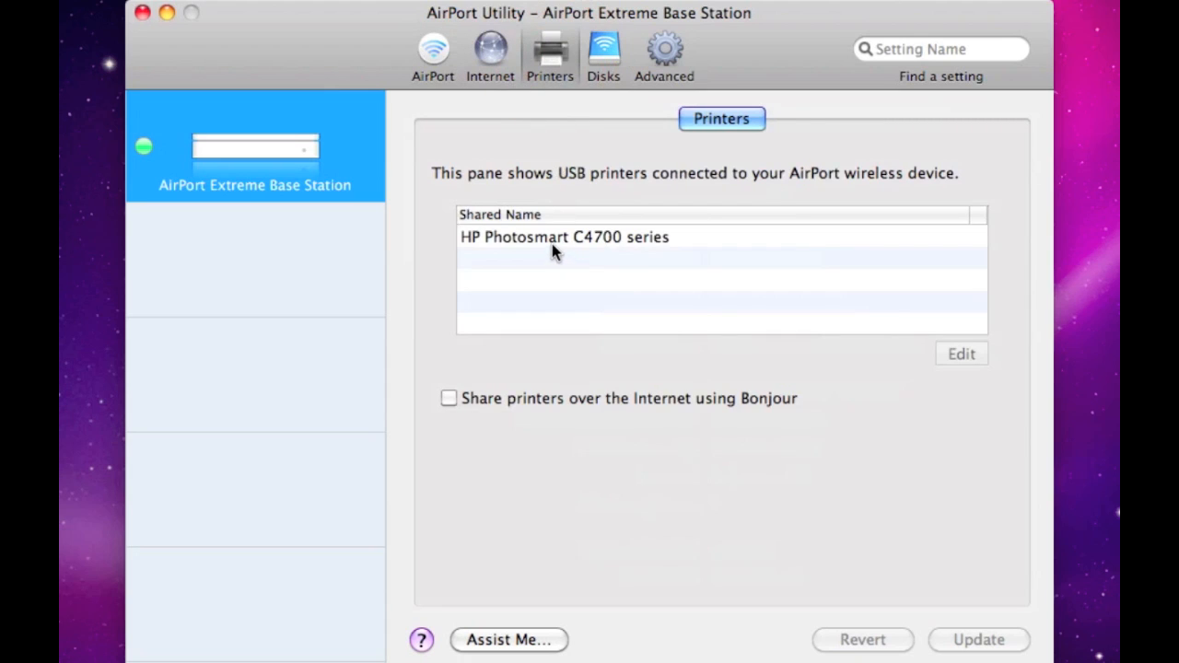
{"action": "left_click", "coordinate": [564, 236]}
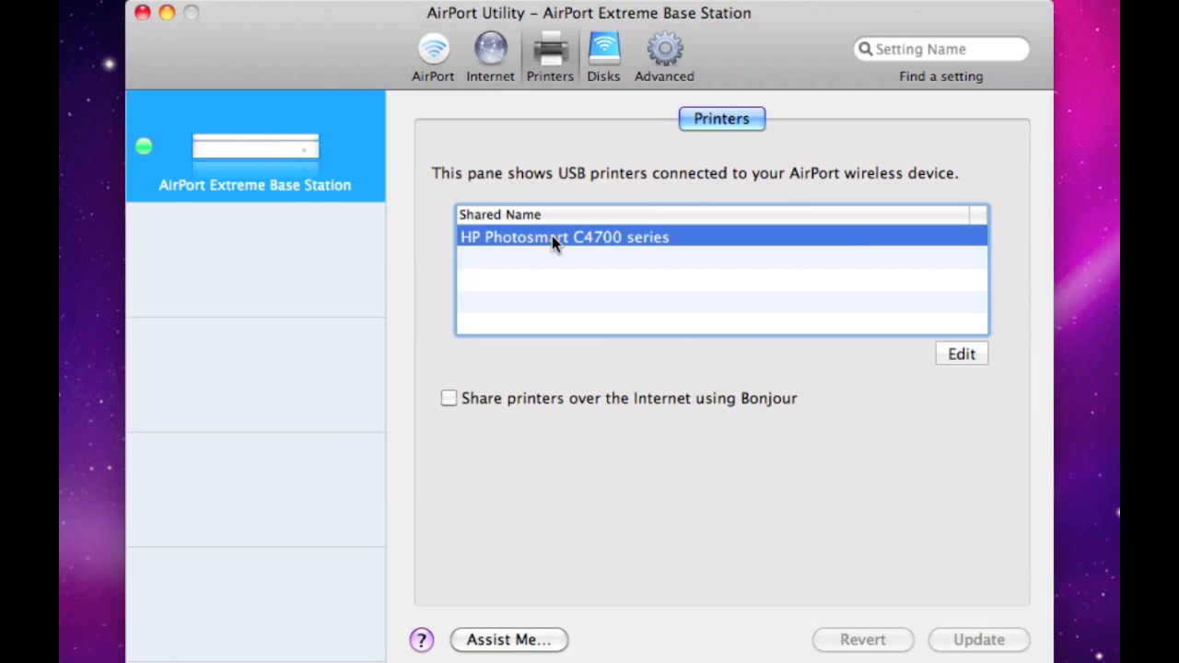
{"action": "mouse_move", "coordinate": [557, 256]}
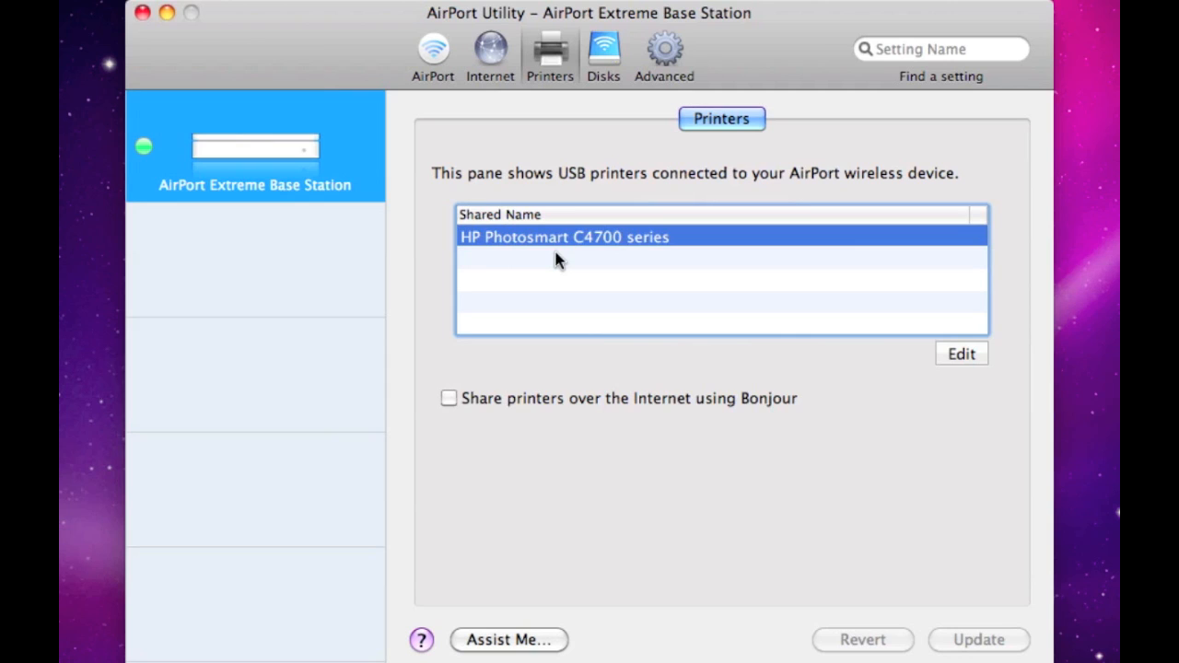
{"action": "mouse_move", "coordinate": [549, 250]}
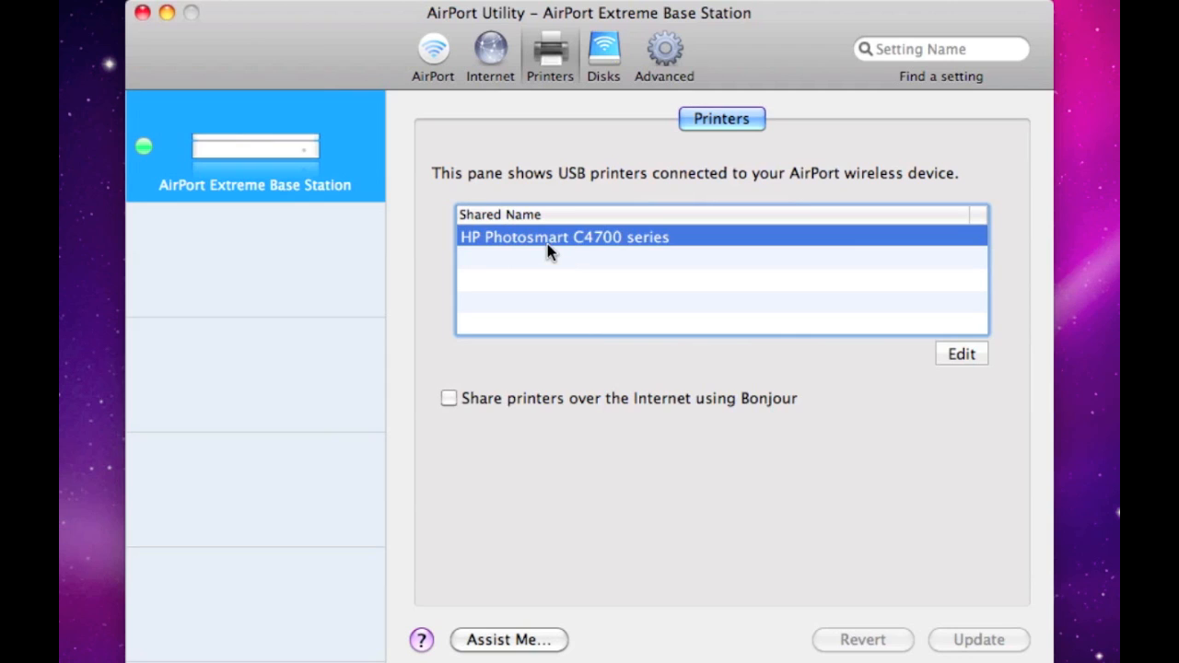
{"action": "mouse_move", "coordinate": [507, 287]}
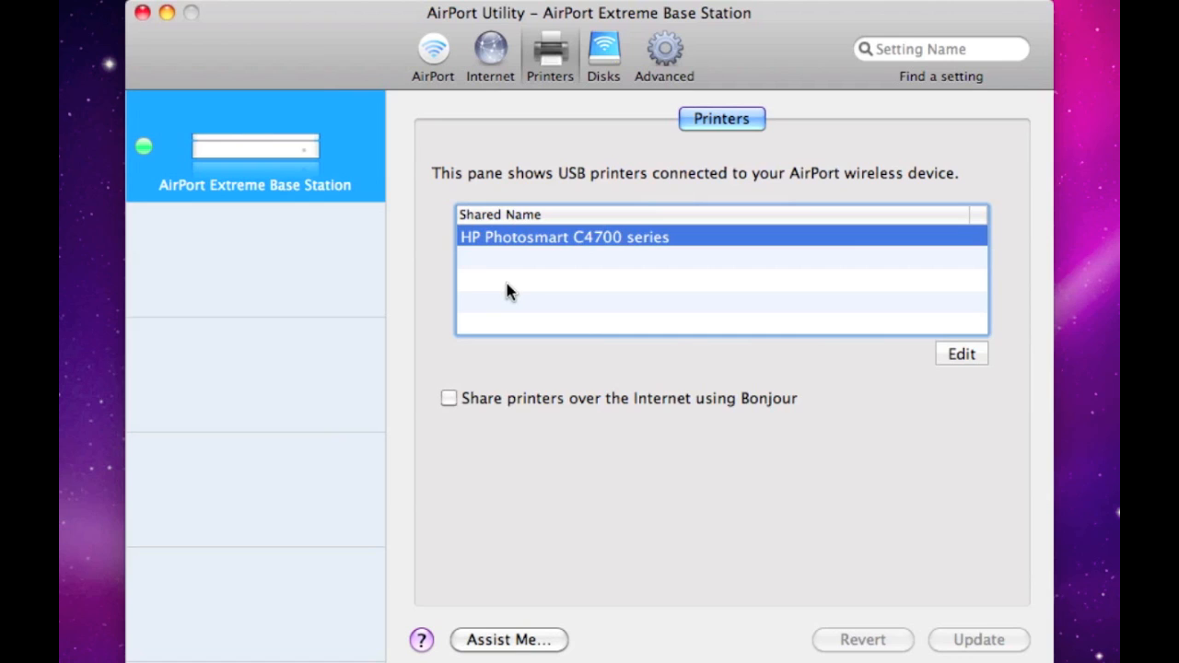
{"action": "mouse_move", "coordinate": [562, 256]}
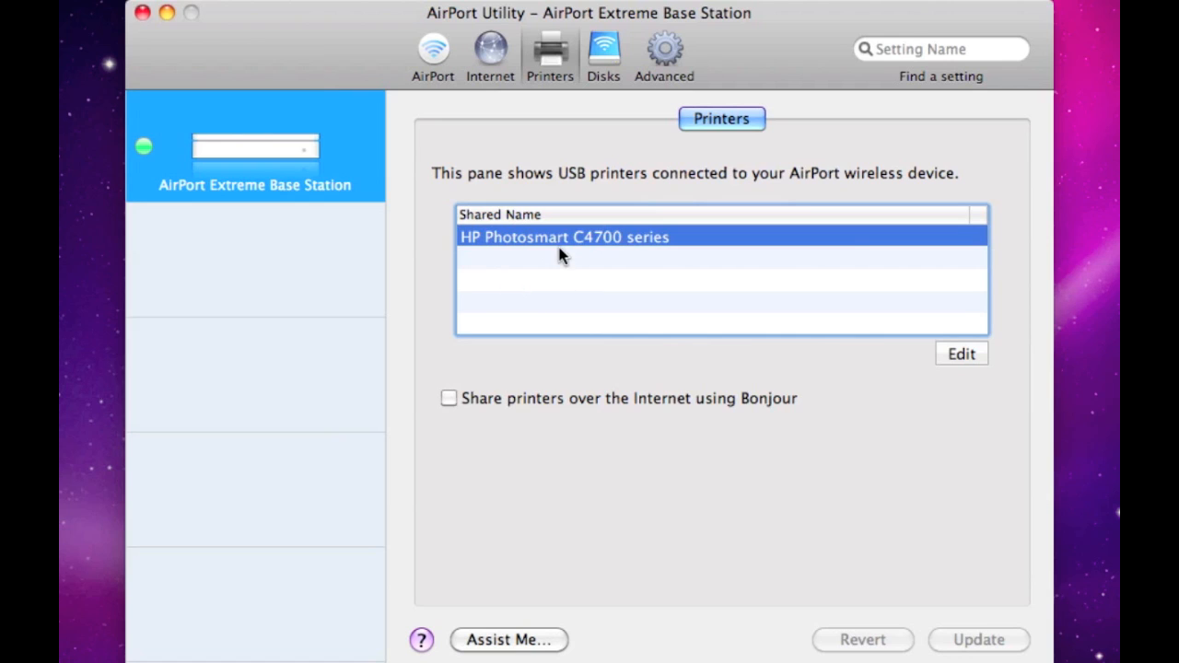
{"action": "mouse_move", "coordinate": [667, 325]}
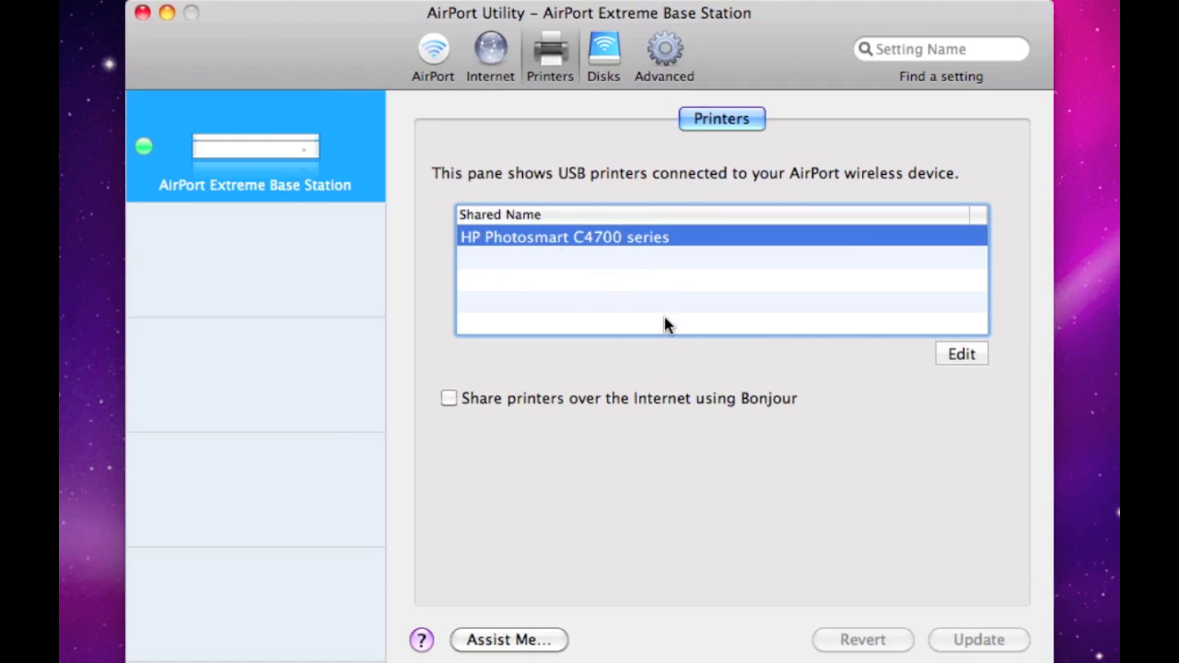
- Enable 'Share printers over the Internet using Bonjour' for the base station
{"action": "left_click", "coordinate": [450, 398]}
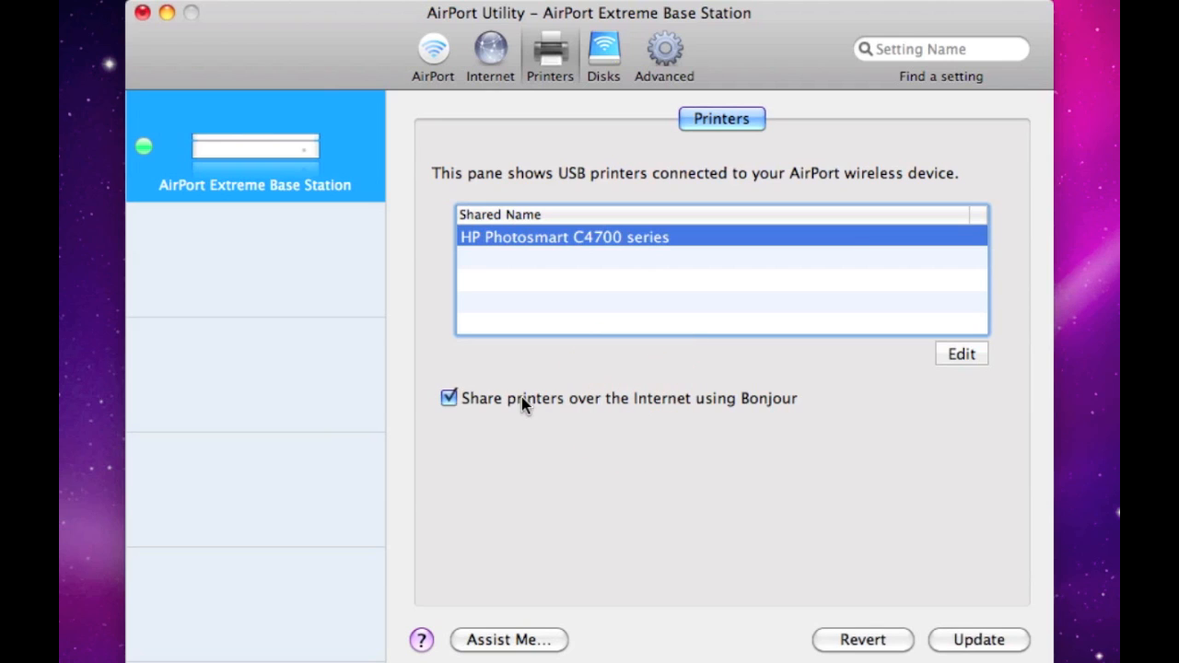
{"action": "mouse_move", "coordinate": [719, 417]}
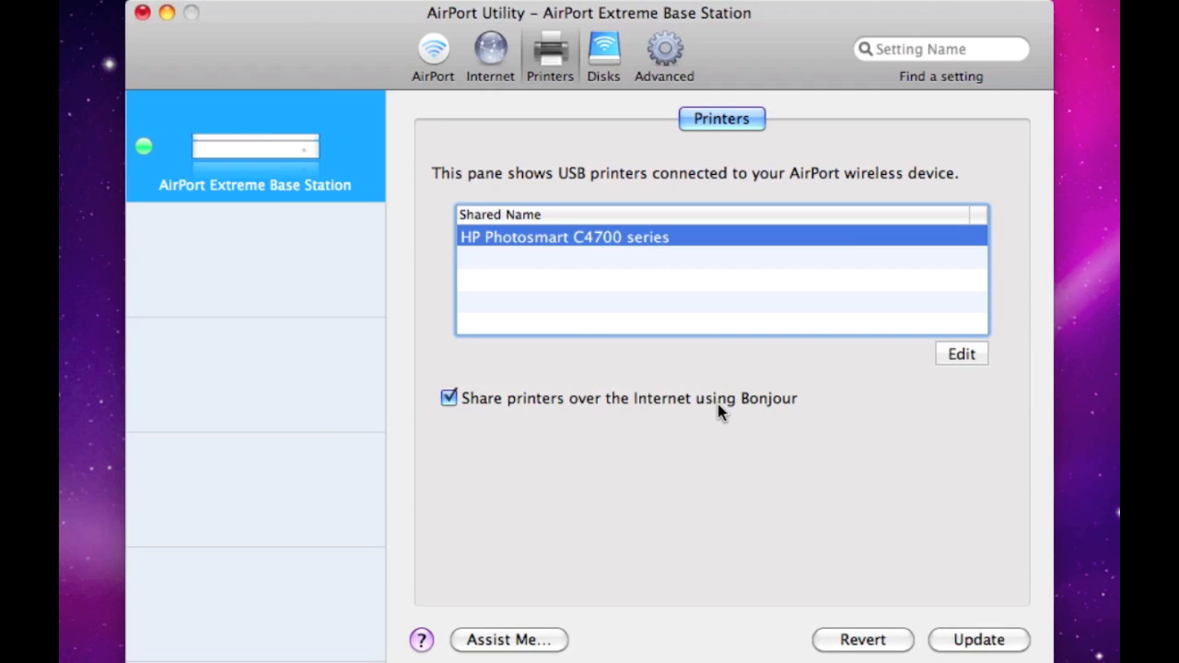
{"action": "mouse_move", "coordinate": [774, 416]}
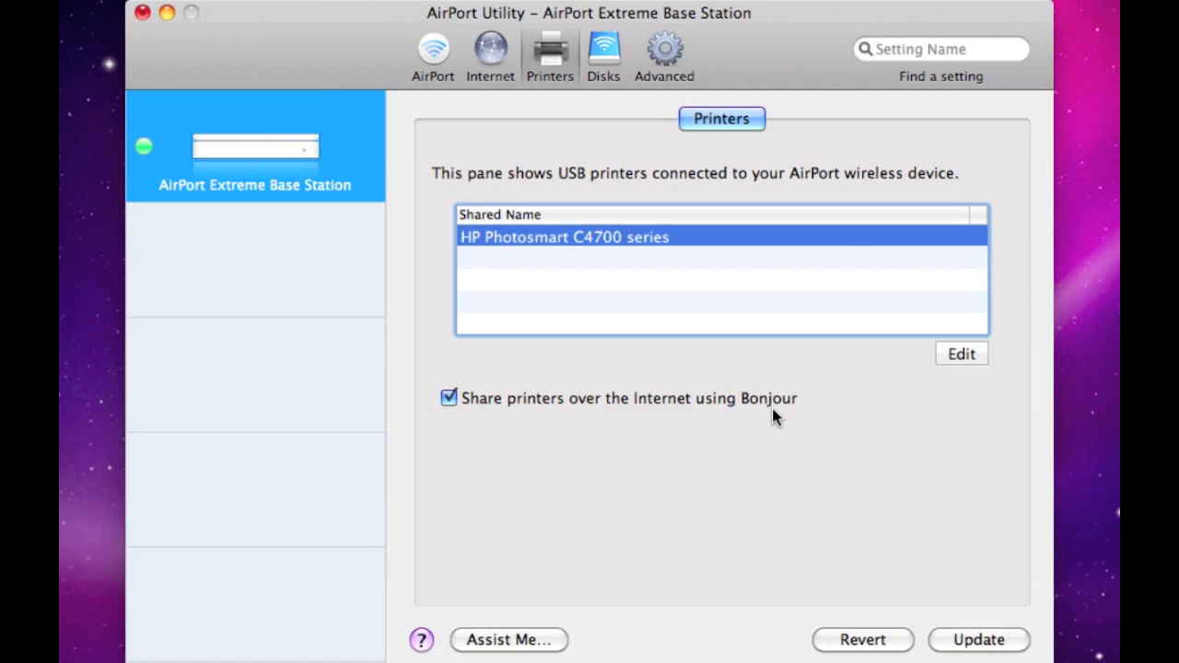
{"action": "mouse_move", "coordinate": [973, 635]}
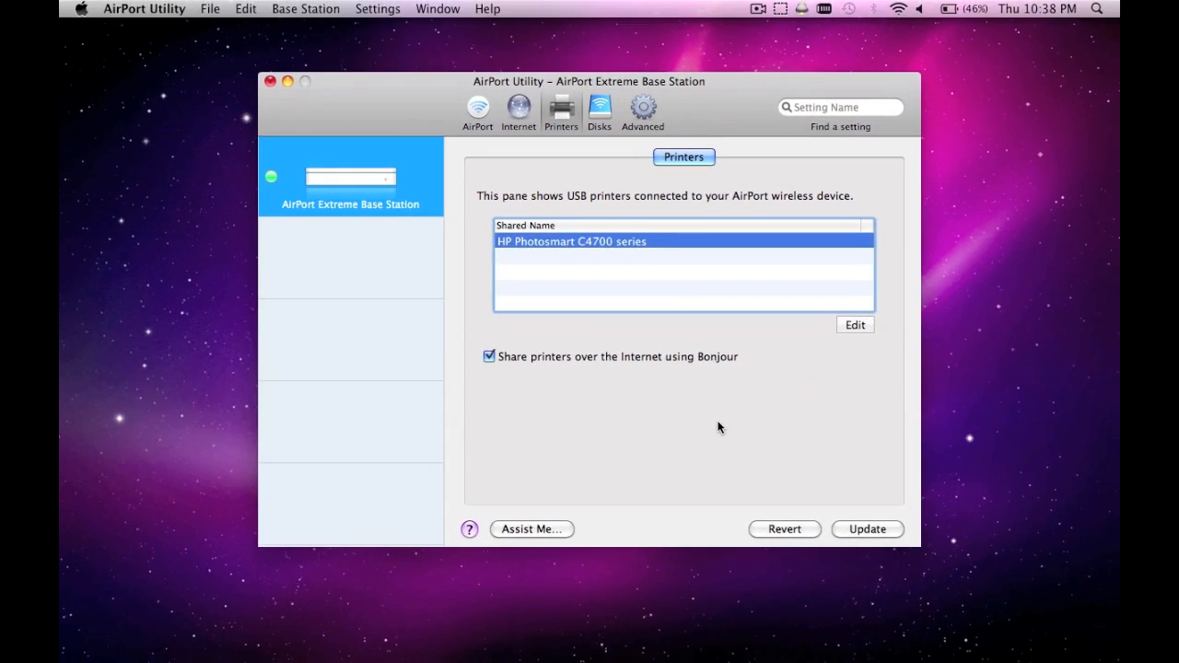
{"action": "mouse_move", "coordinate": [844, 645]}
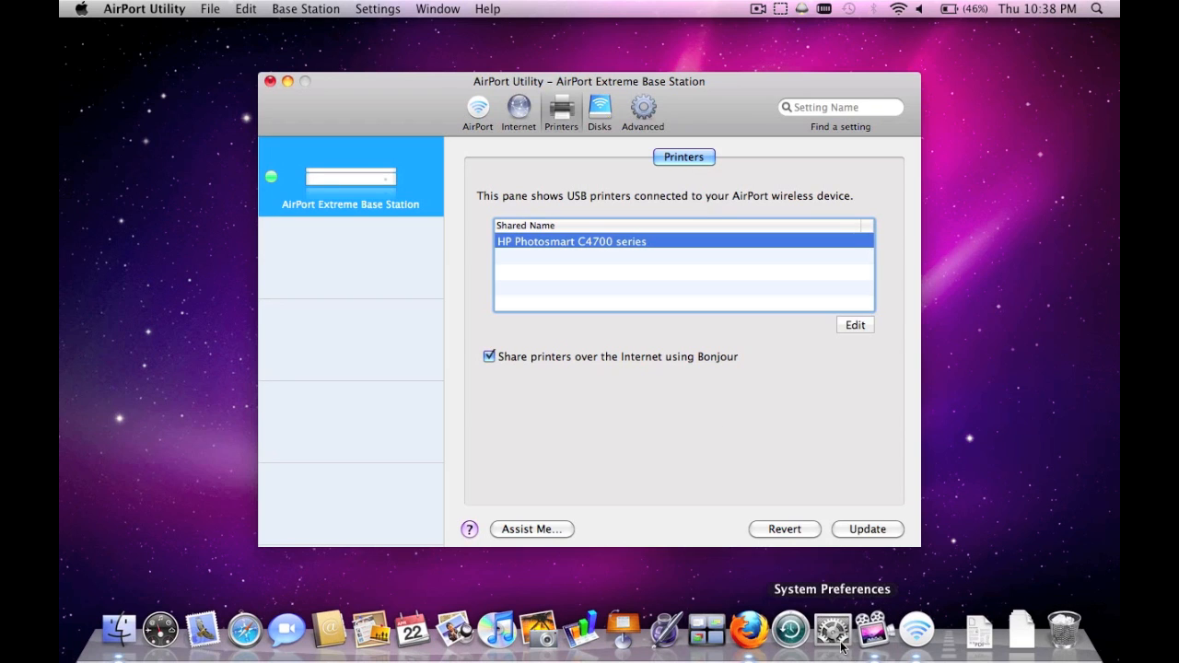
- Launch System Preferences and show the Print & Fax printer list
{"action": "left_click", "coordinate": [829, 637]}
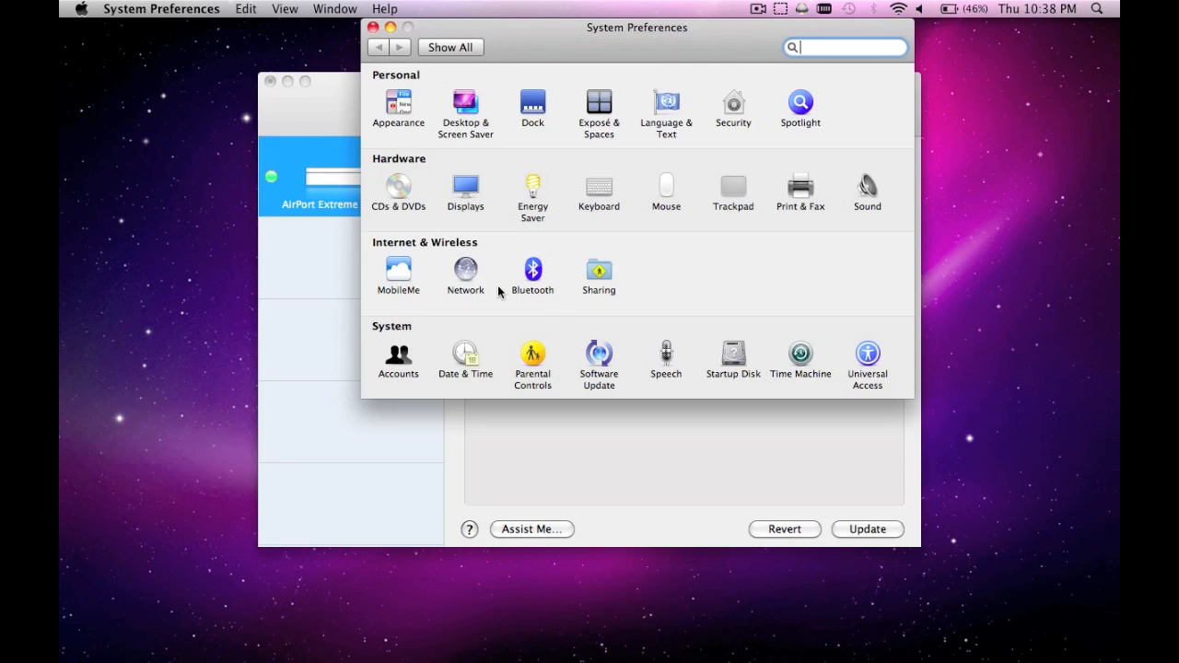
{"action": "mouse_move", "coordinate": [800, 194]}
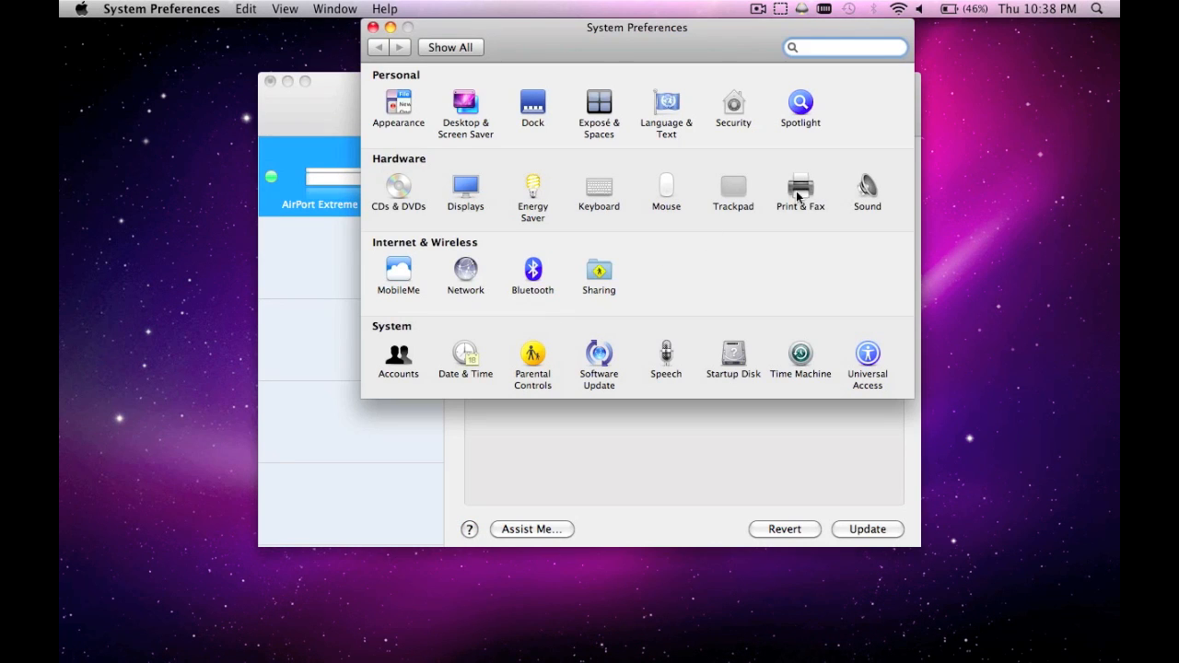
{"action": "left_click", "coordinate": [799, 184]}
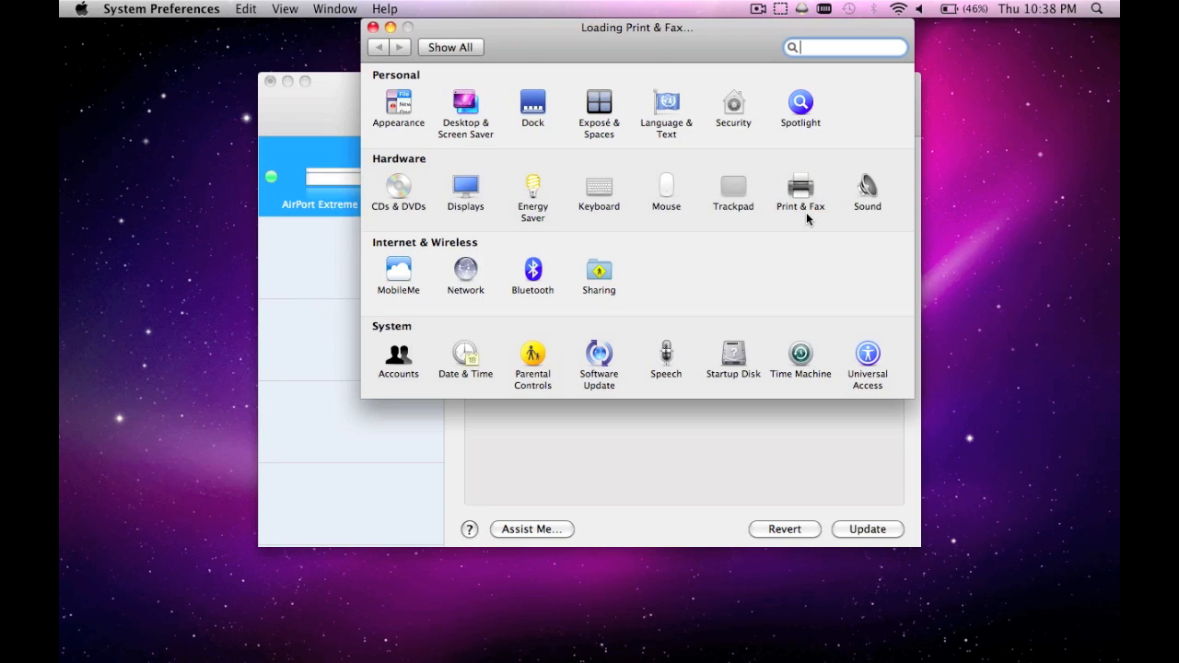
{"action": "left_click", "coordinate": [800, 184]}
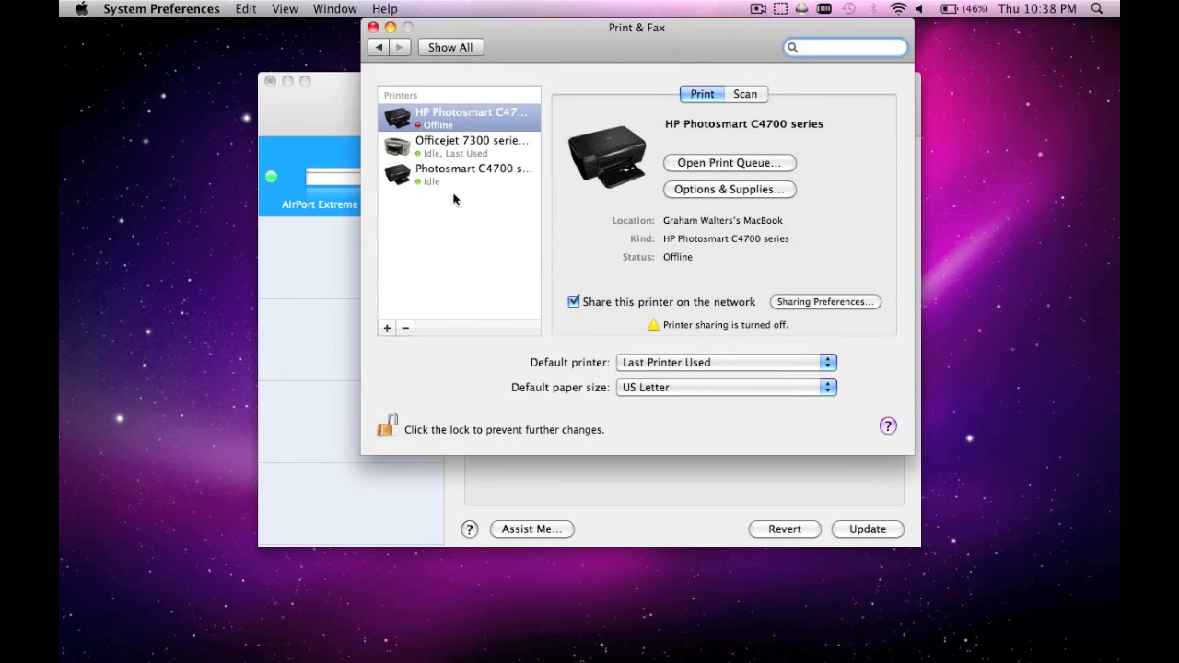
{"action": "mouse_move", "coordinate": [387, 328]}
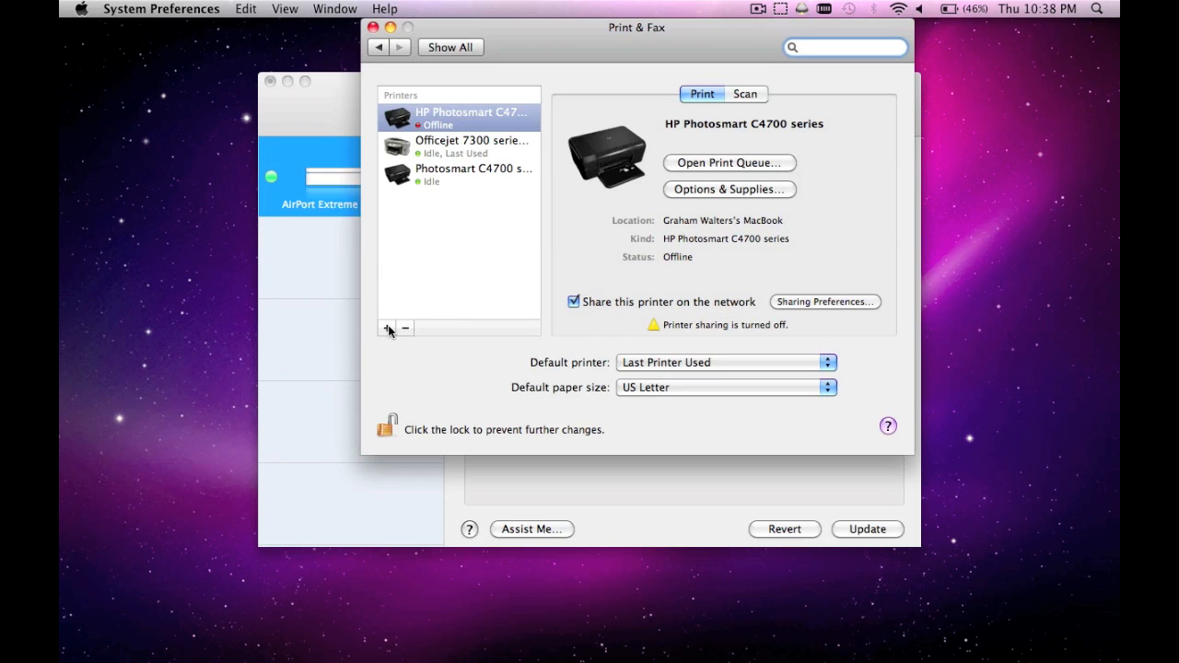
- Begin adding a printer and choose the Bonjour HP Photosmart C4700 series at the base station
{"action": "left_click", "coordinate": [387, 328]}
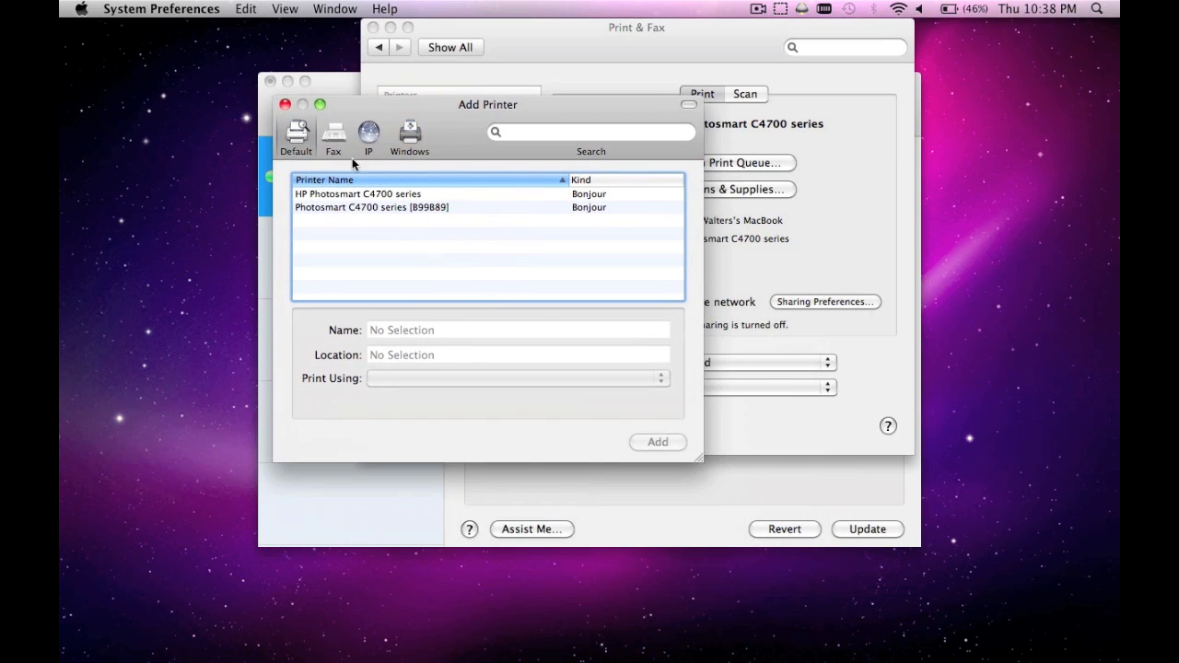
{"action": "mouse_move", "coordinate": [328, 147]}
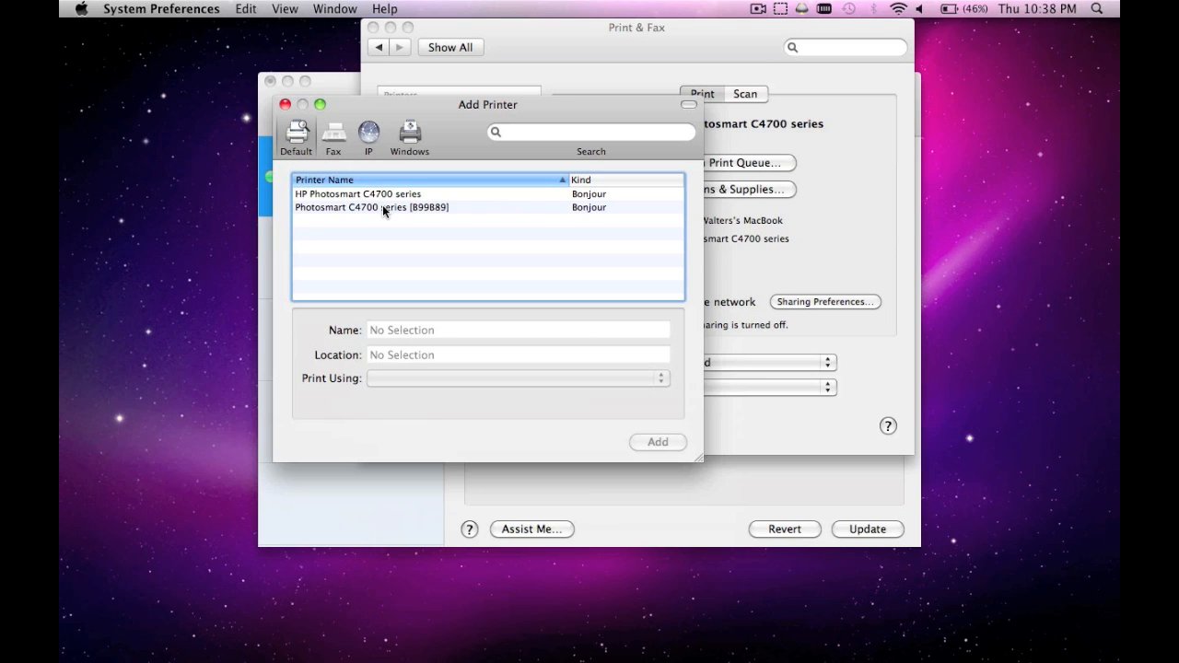
{"action": "left_click", "coordinate": [372, 206]}
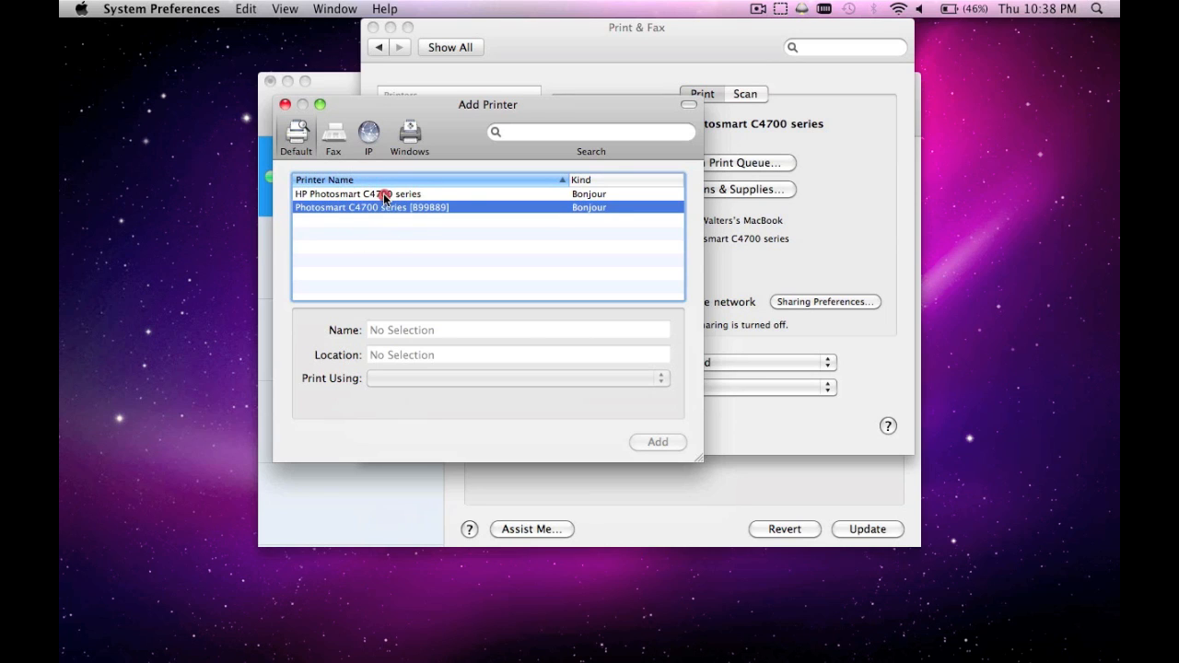
{"action": "left_click", "coordinate": [358, 194]}
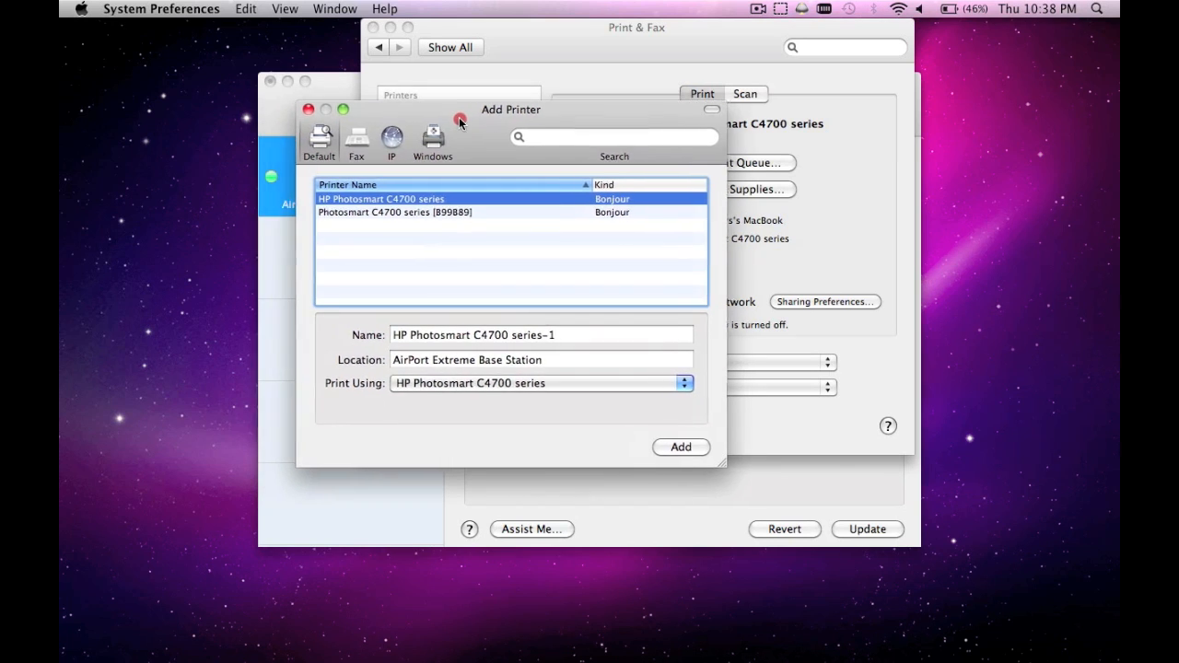
{"action": "left_click_drag", "start_coordinate": [511, 109], "coordinate": [597, 148]}
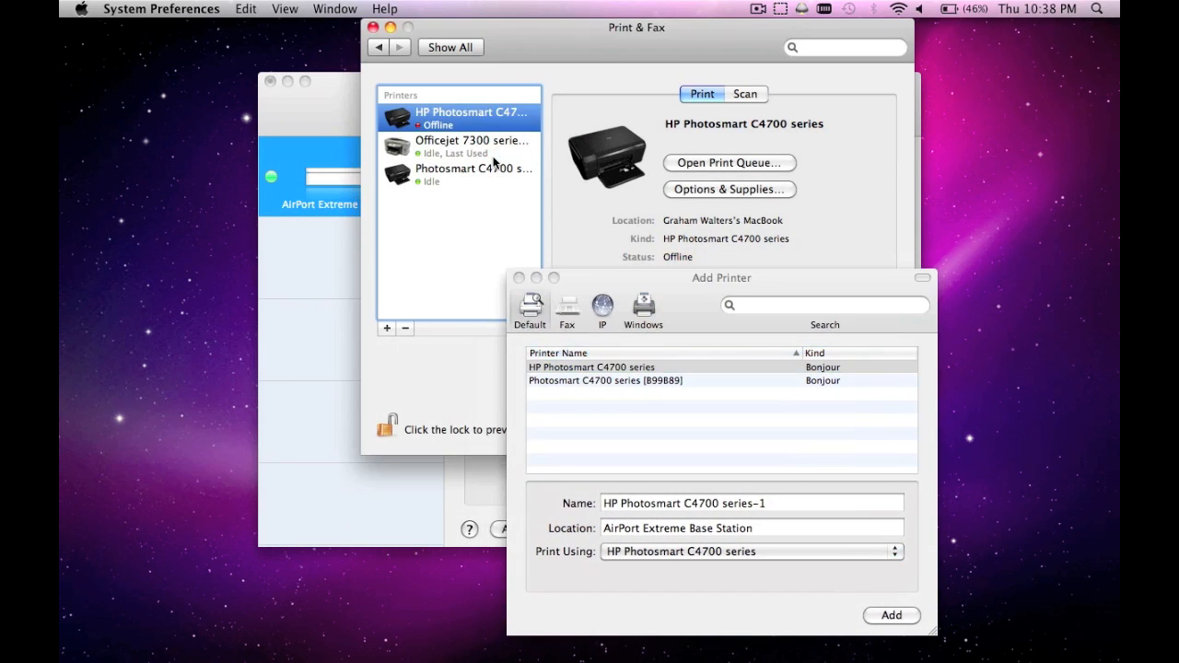
{"action": "left_click", "coordinate": [475, 172]}
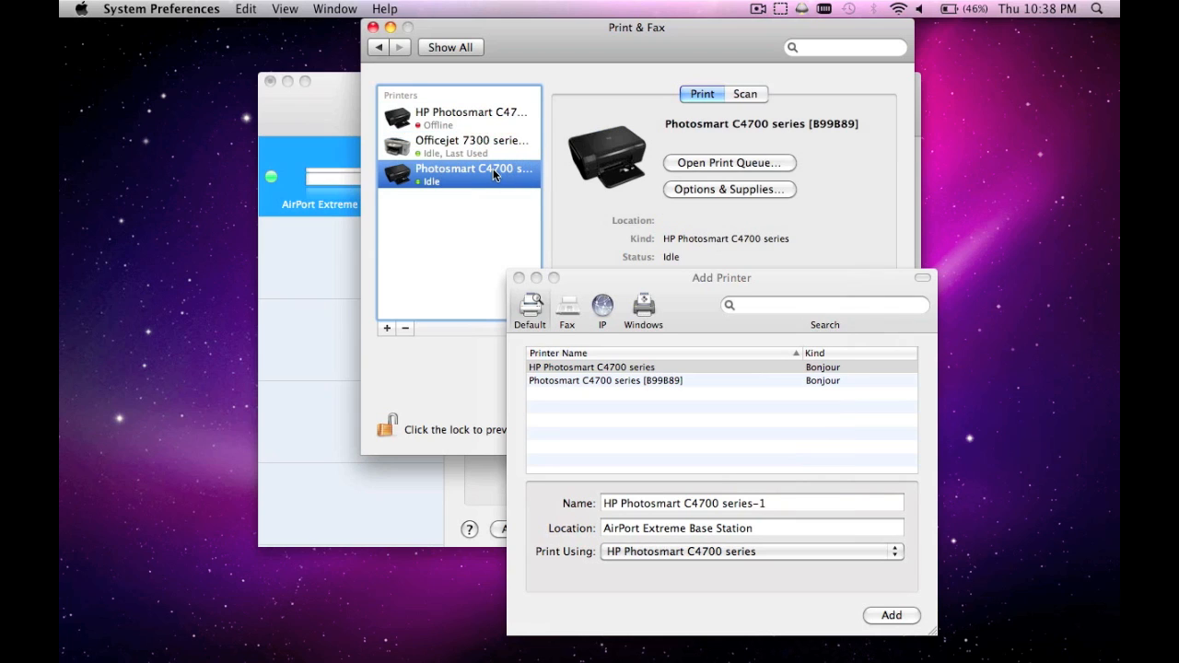
{"action": "left_click", "coordinate": [460, 118]}
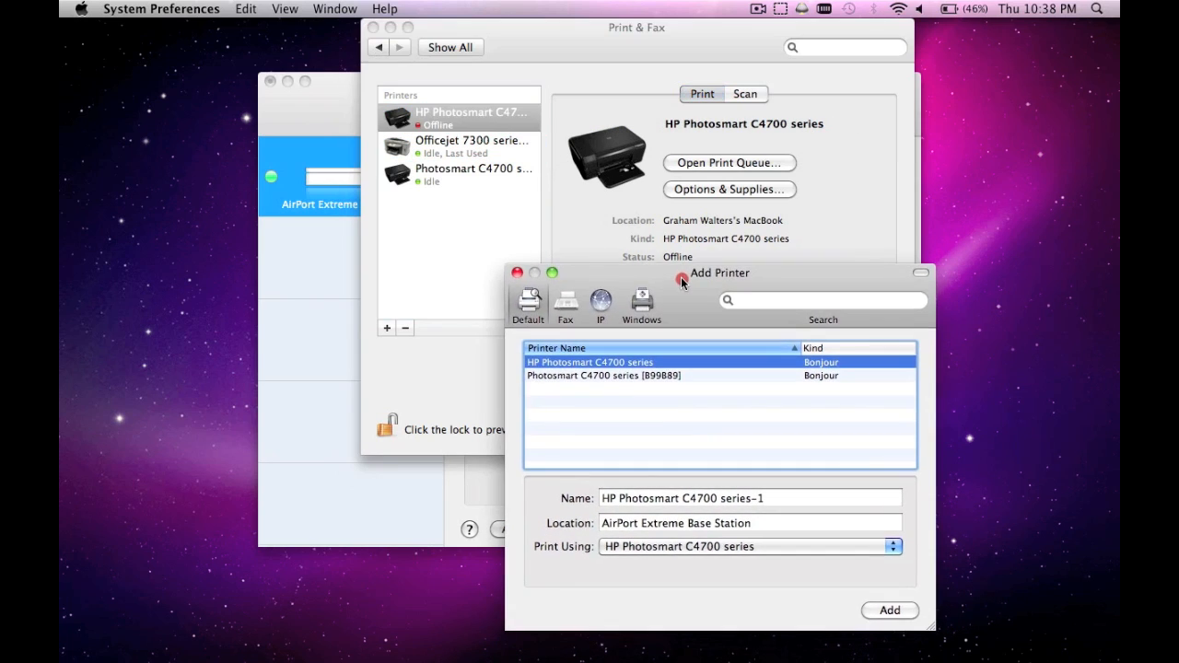
{"action": "left_click", "coordinate": [472, 170]}
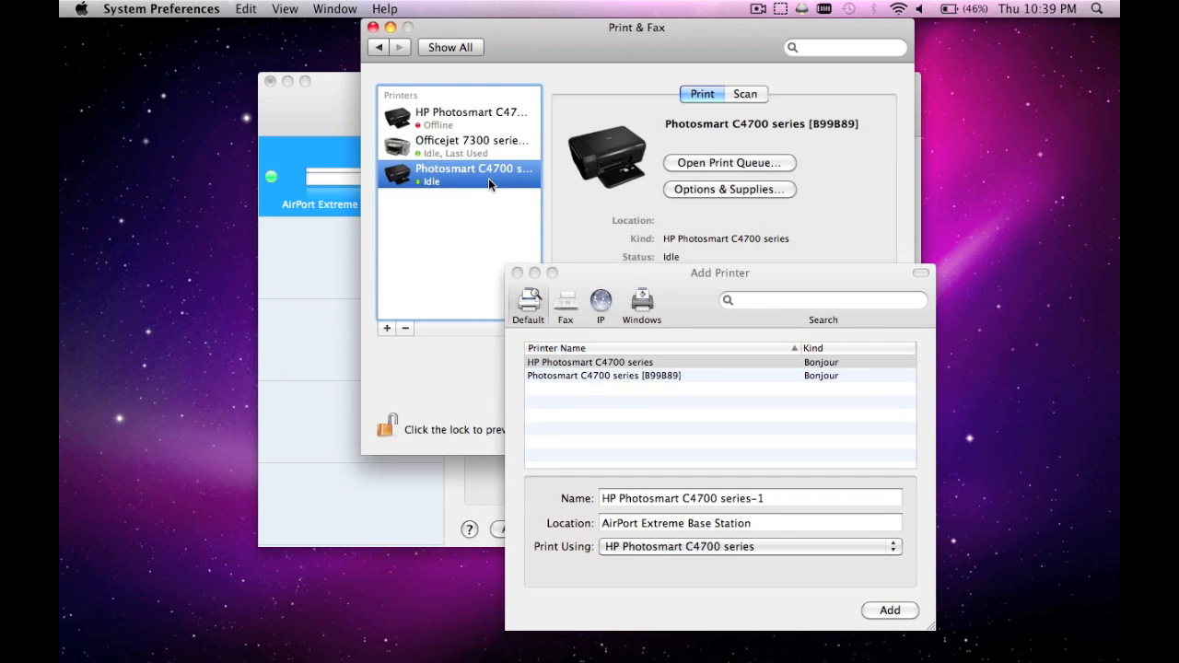
{"action": "left_click_drag", "start_coordinate": [721, 273], "coordinate": [687, 258]}
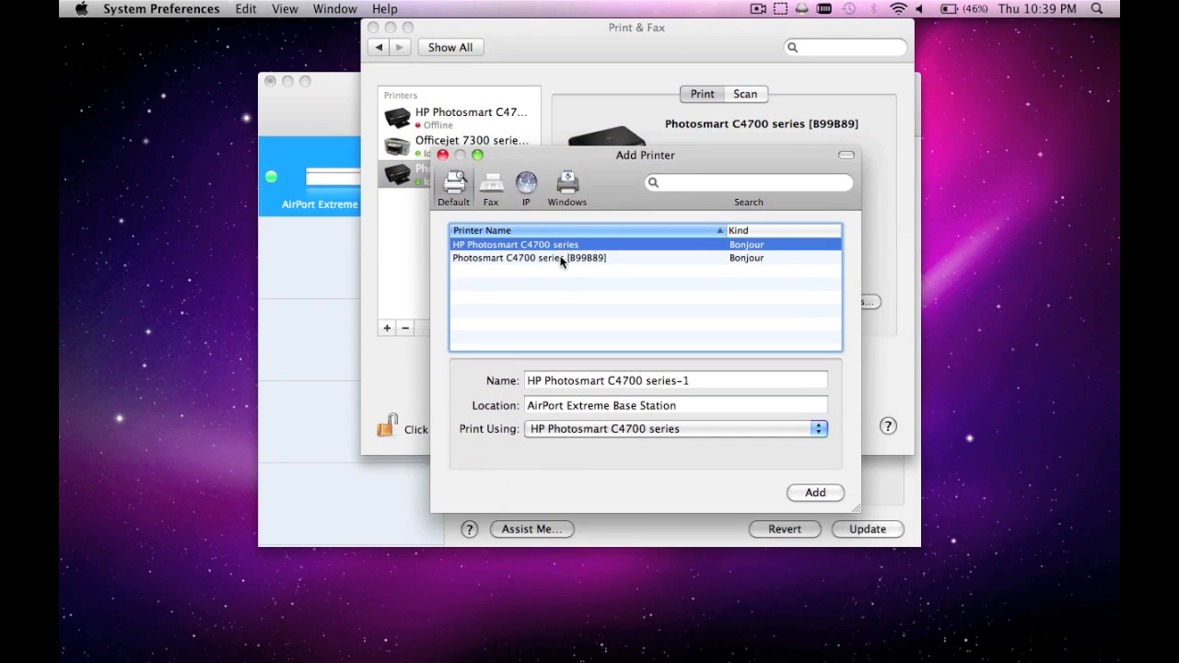
{"action": "mouse_move", "coordinate": [538, 335]}
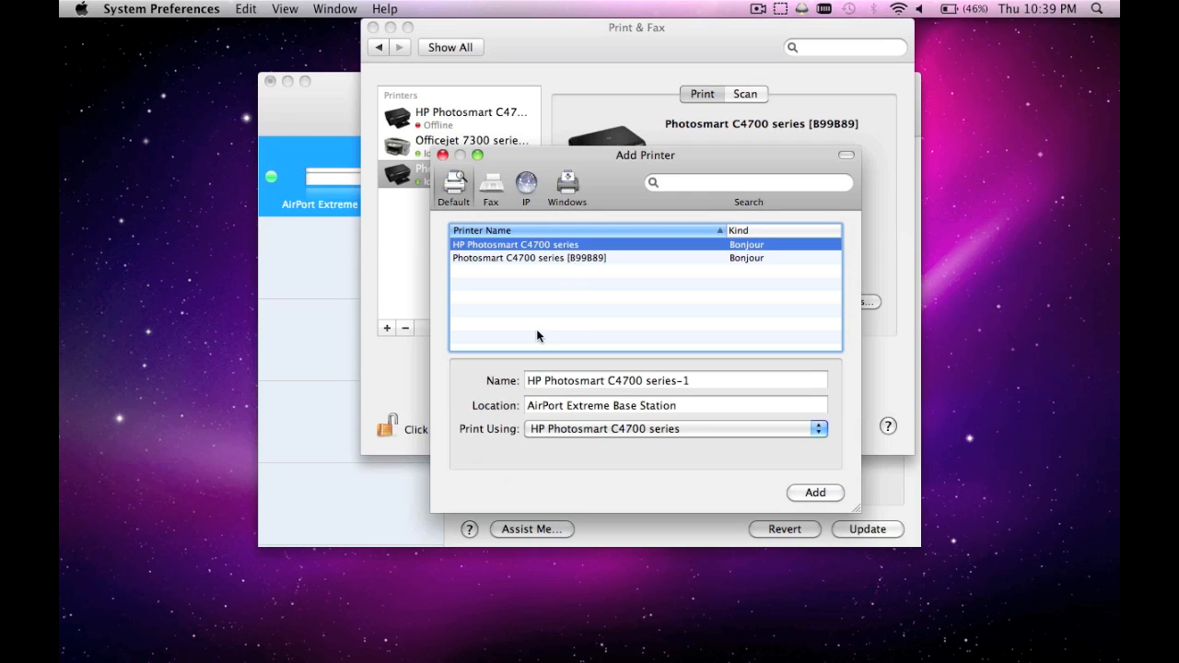
{"action": "mouse_move", "coordinate": [533, 256]}
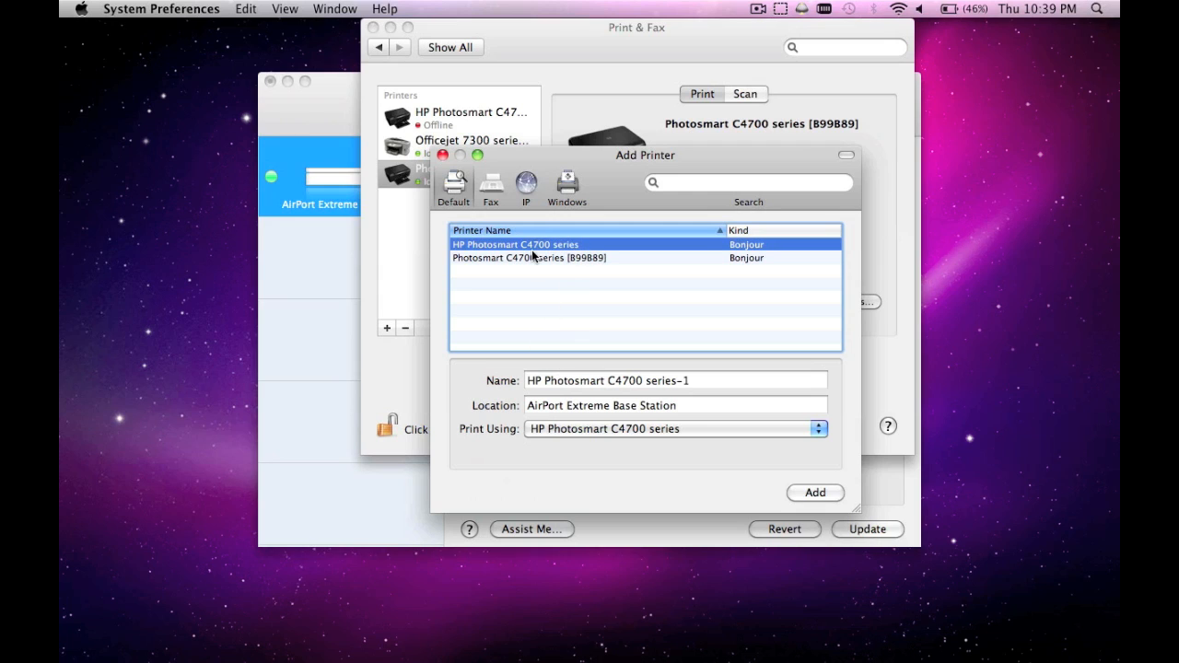
{"action": "left_click", "coordinate": [687, 405]}
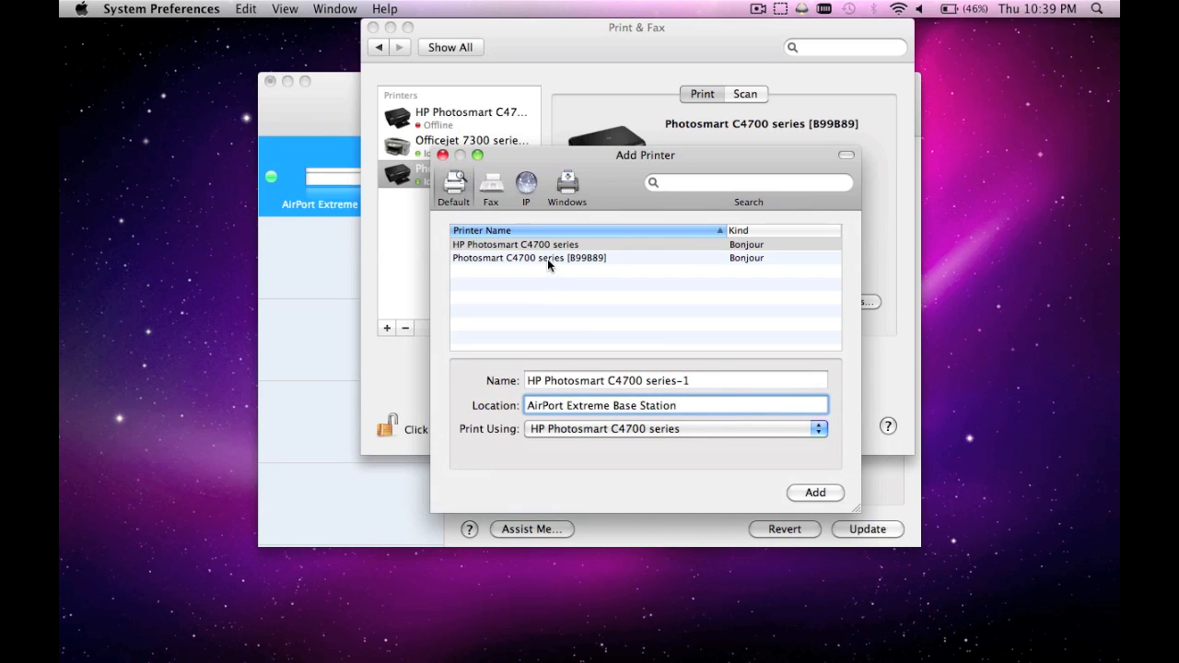
{"action": "left_click", "coordinate": [549, 258]}
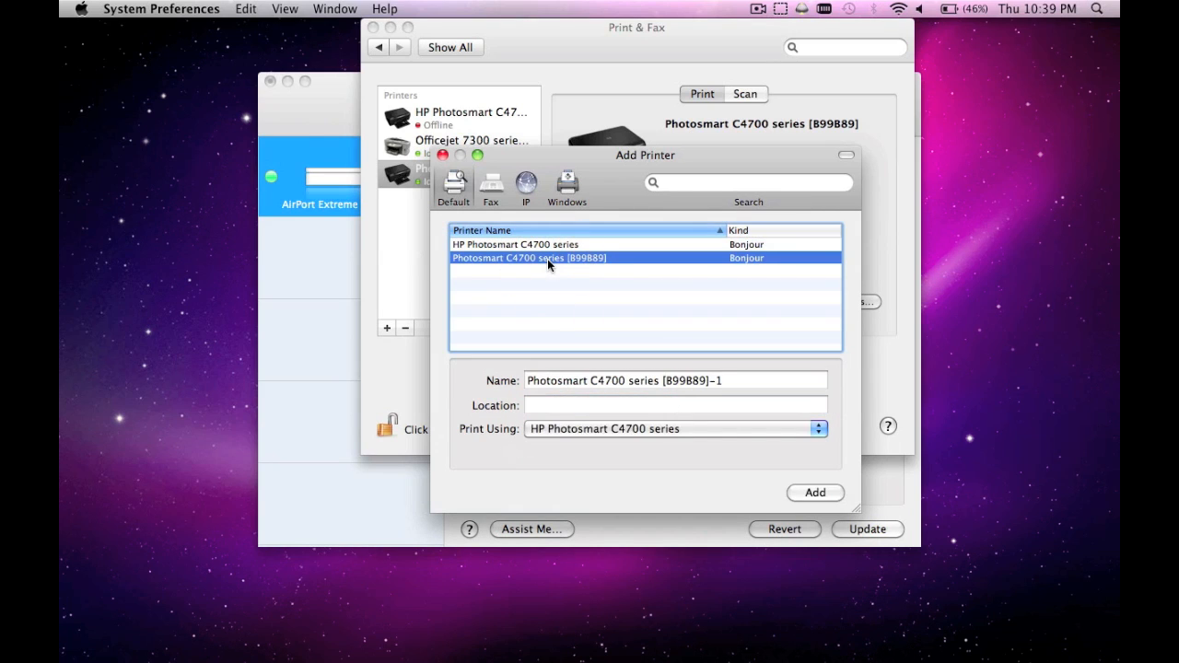
{"action": "mouse_move", "coordinate": [527, 390]}
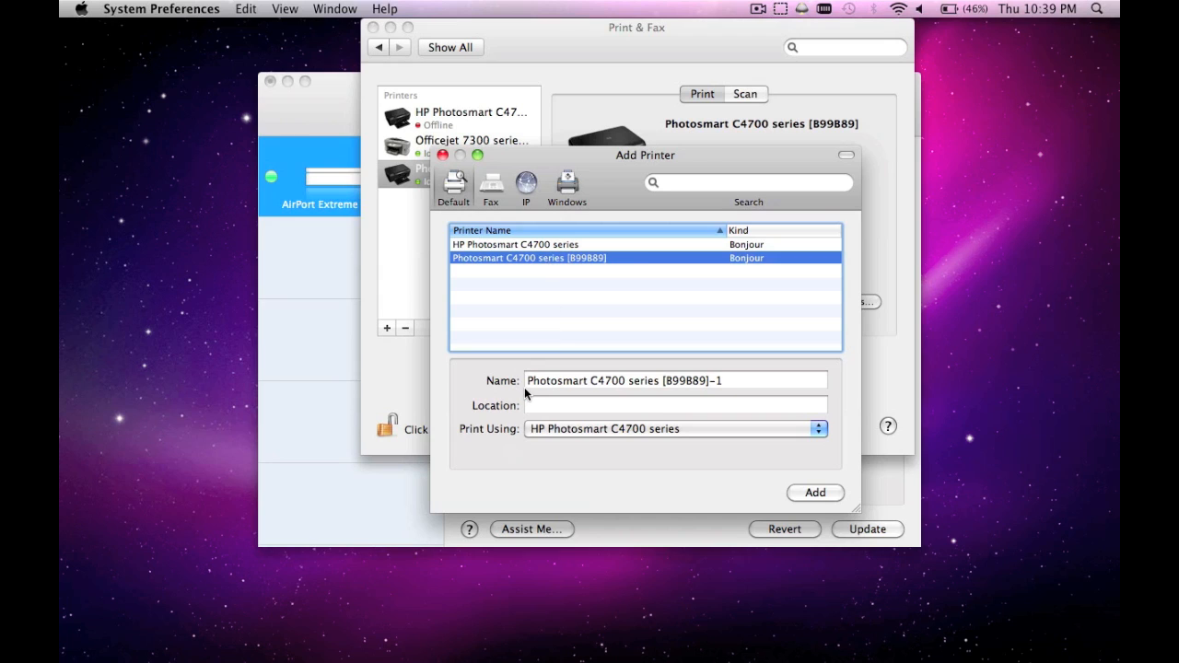
{"action": "mouse_move", "coordinate": [599, 431]}
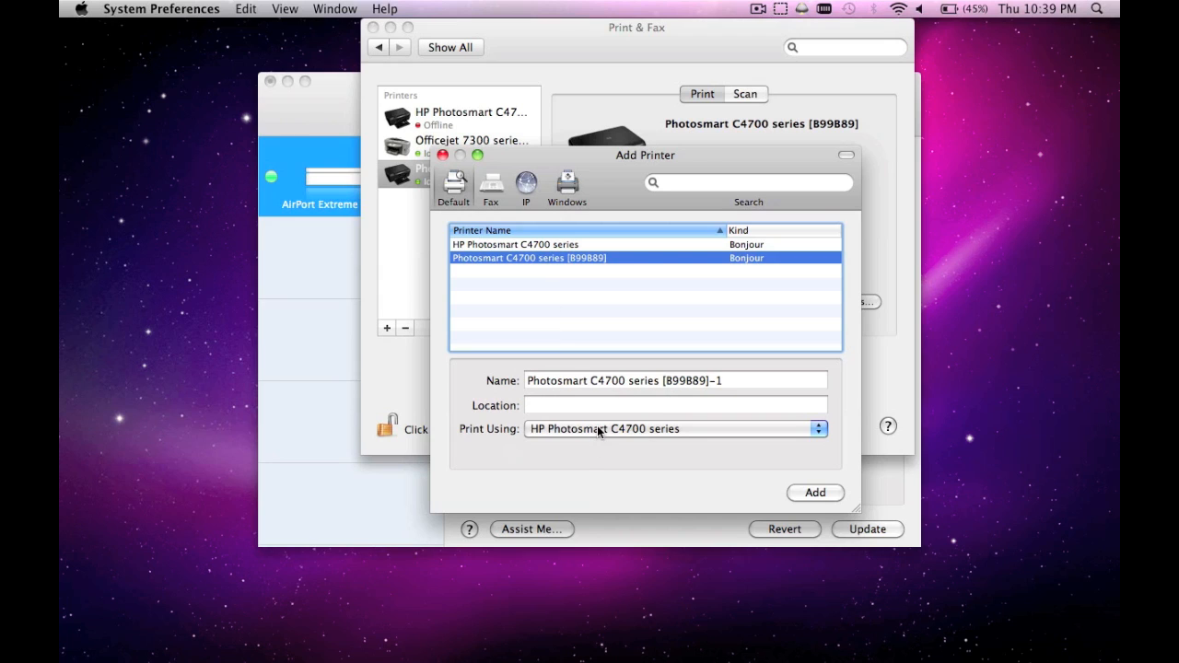
{"action": "left_click", "coordinate": [675, 427]}
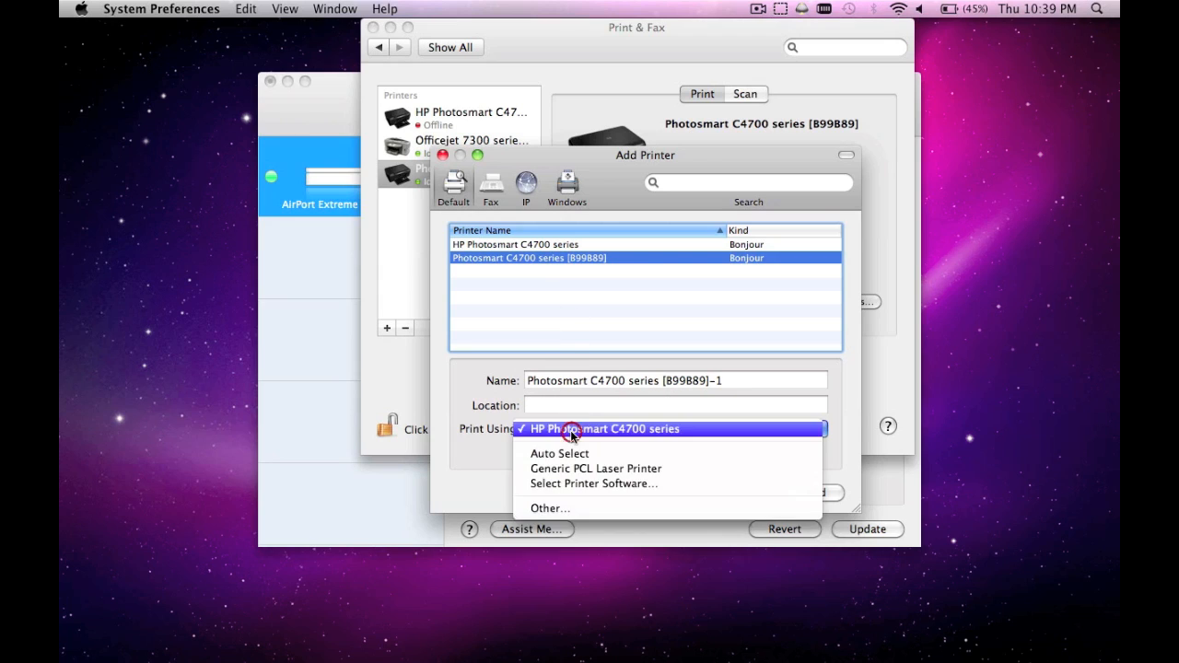
{"action": "mouse_move", "coordinate": [582, 483]}
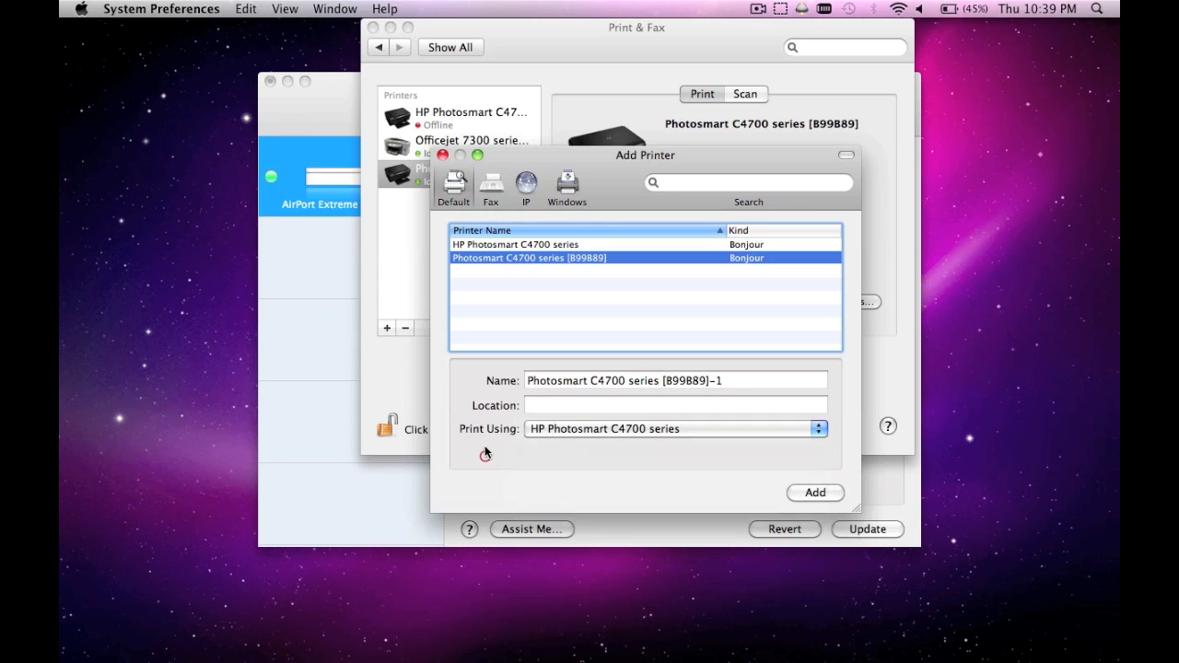
{"action": "left_click", "coordinate": [516, 243]}
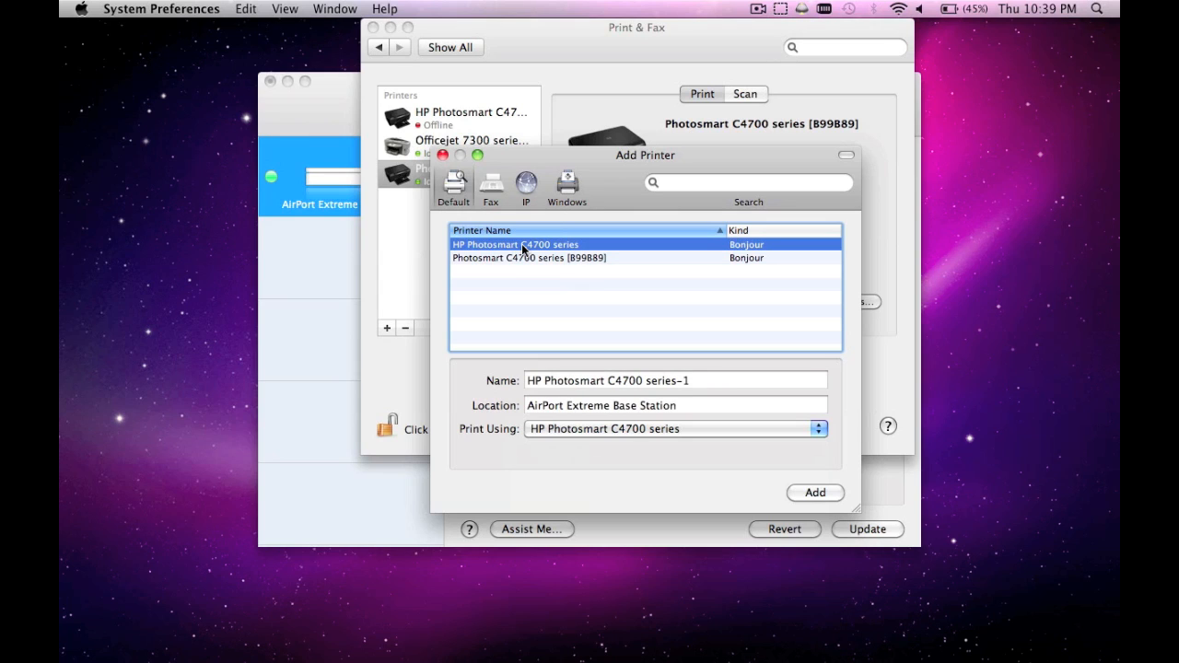
{"action": "mouse_move", "coordinate": [603, 186]}
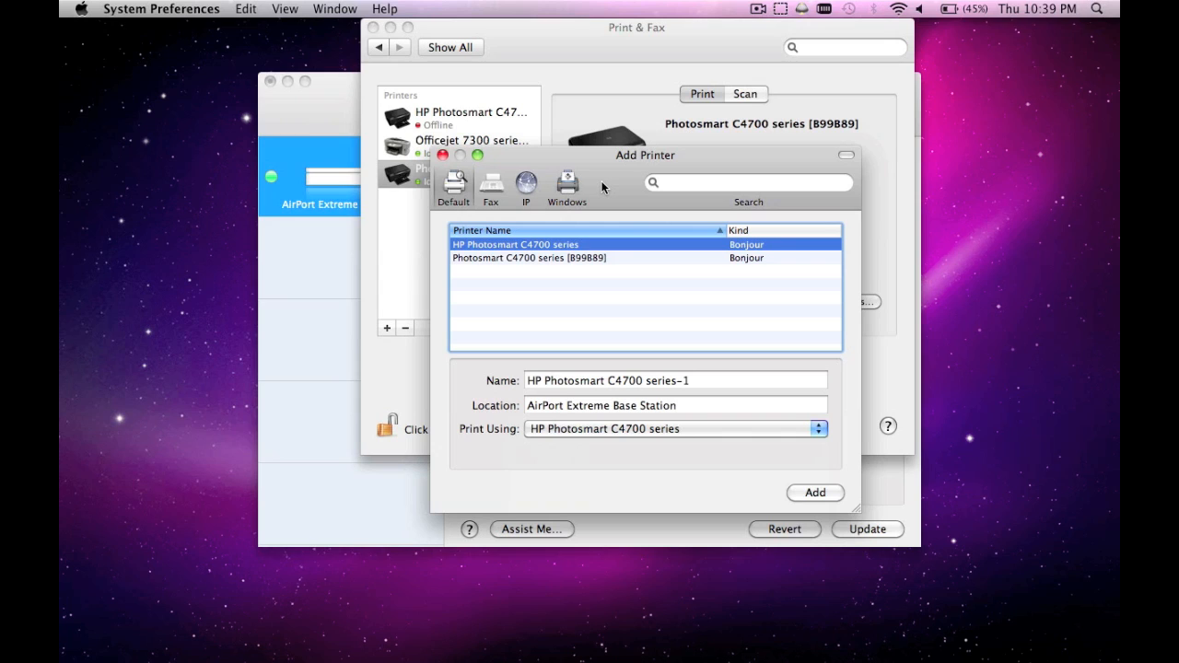
{"action": "mouse_move", "coordinate": [741, 605]}
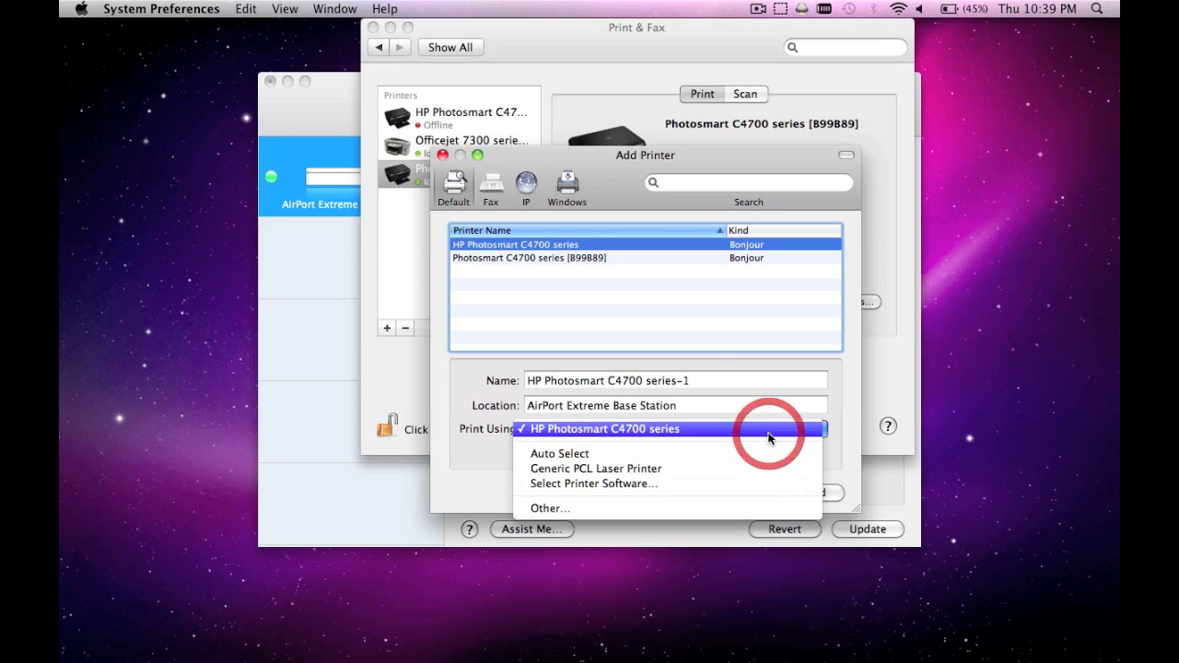
{"action": "left_click", "coordinate": [605, 428]}
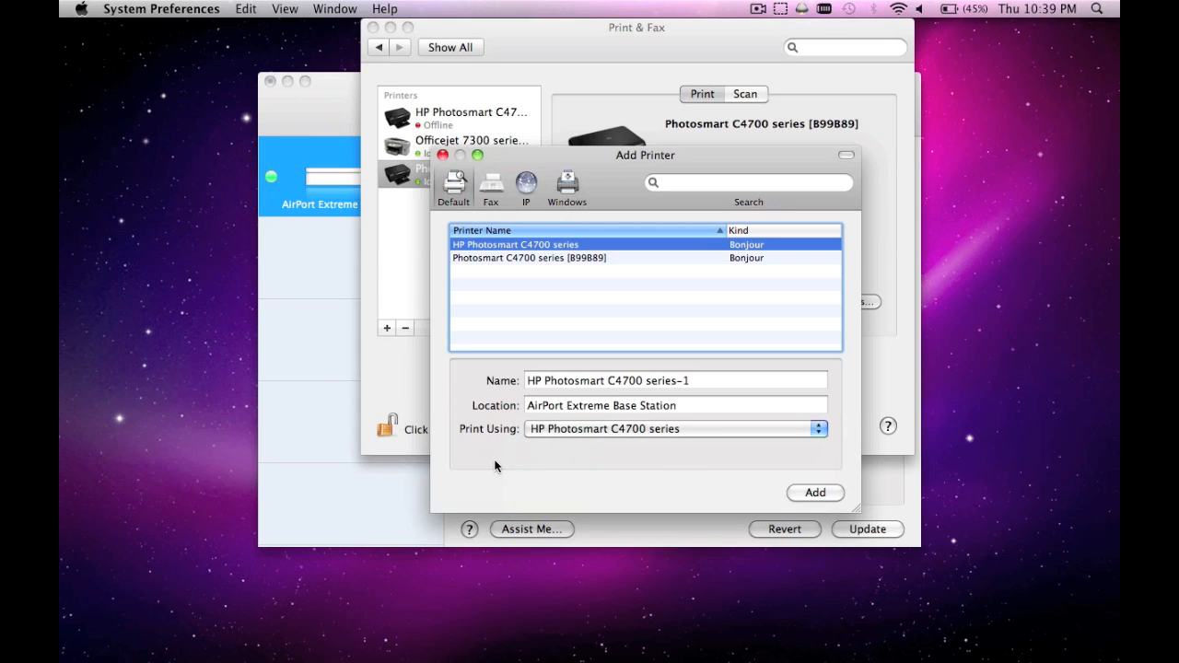
{"action": "mouse_move", "coordinate": [511, 177]}
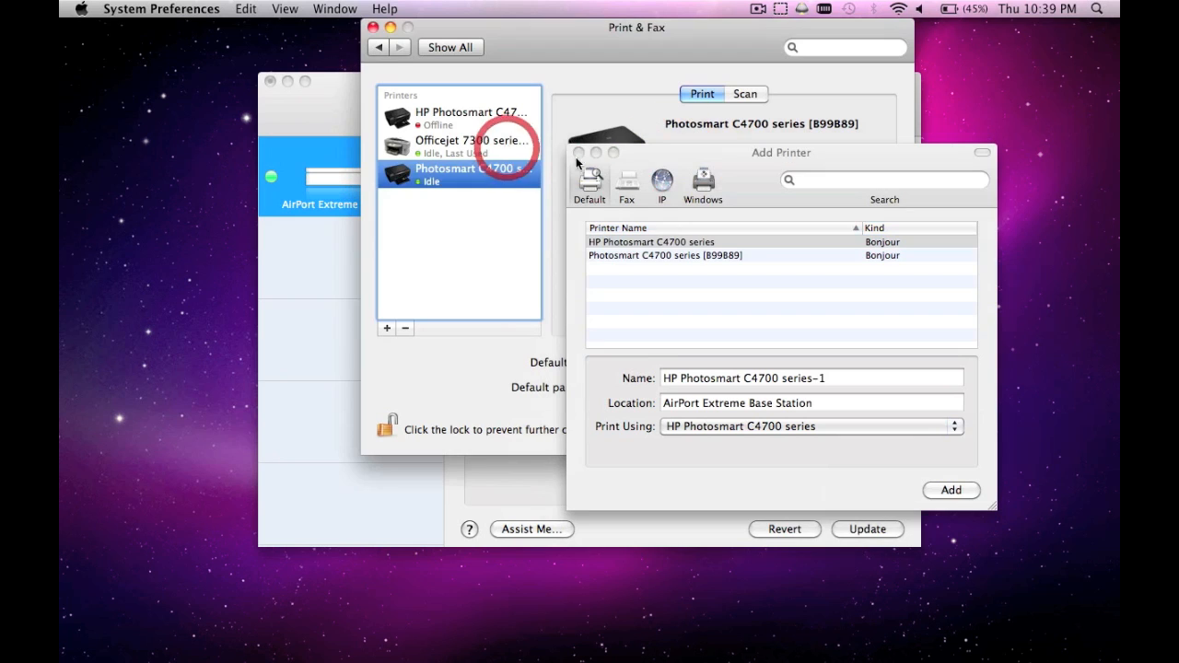
- Select the Officejet 7300 series printer and bring up its Options & Supplies sheet
{"action": "left_click", "coordinate": [472, 146]}
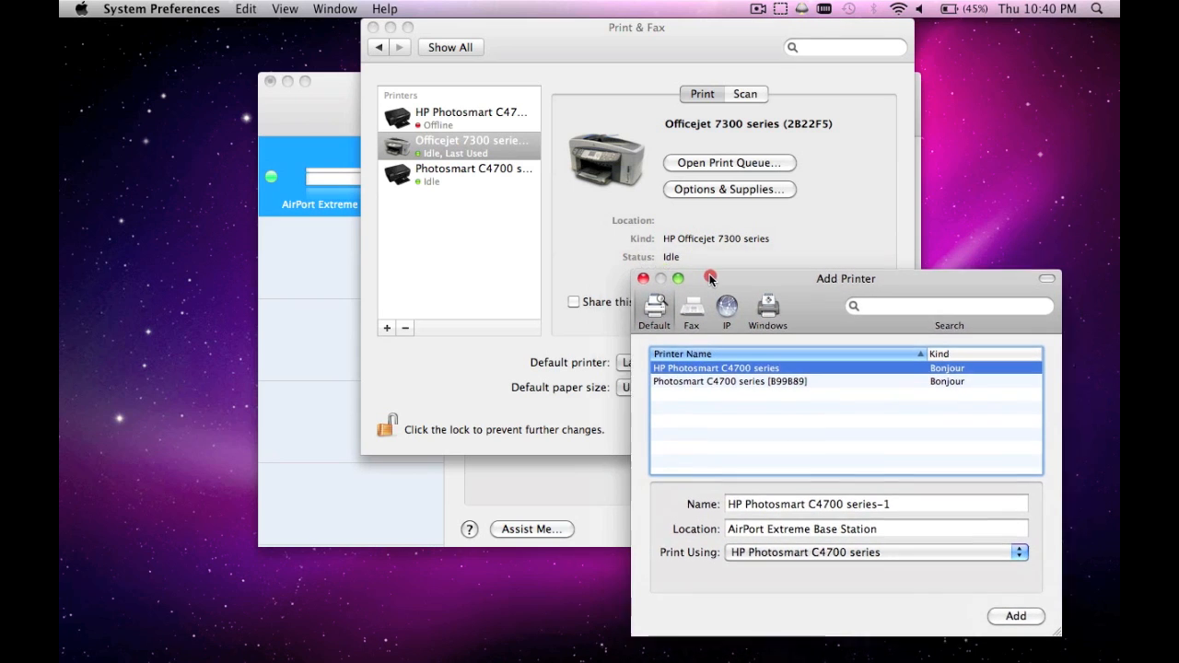
{"action": "left_click_drag", "start_coordinate": [844, 278], "coordinate": [369, 262]}
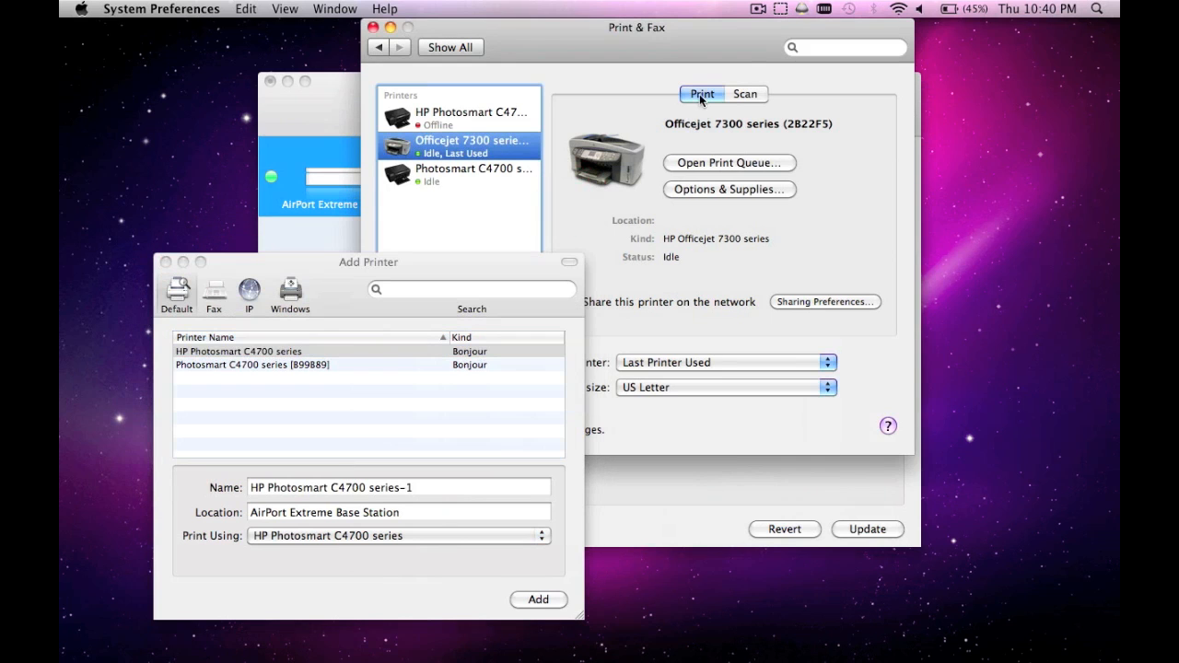
{"action": "mouse_move", "coordinate": [739, 314]}
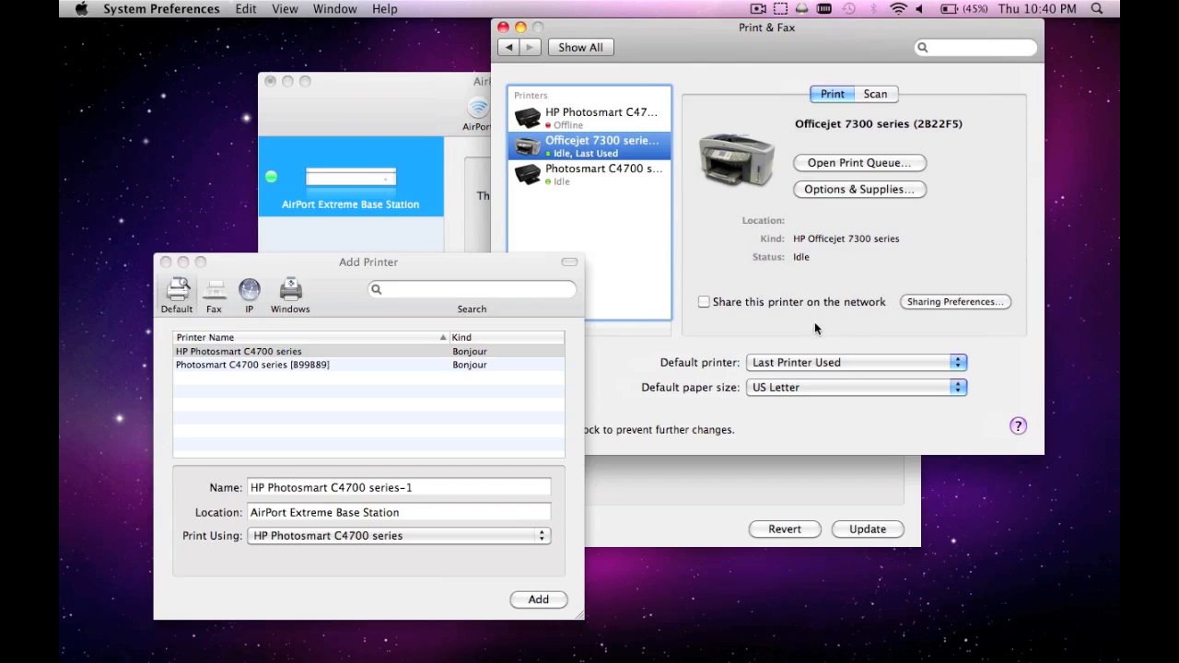
{"action": "mouse_move", "coordinate": [857, 190]}
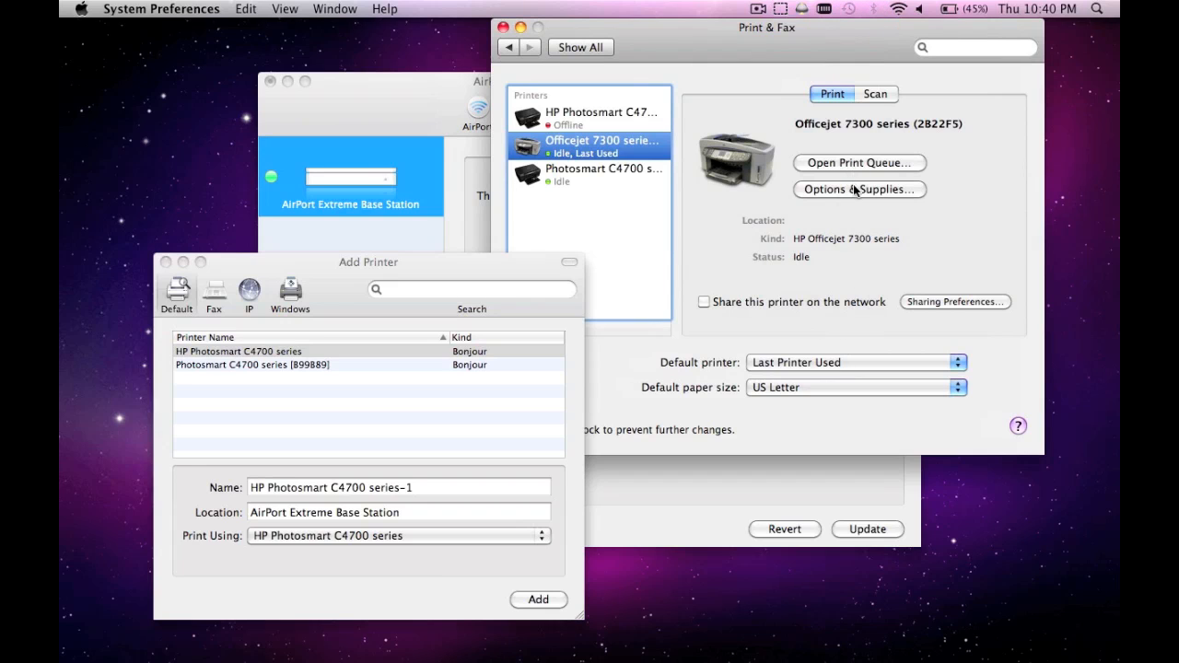
{"action": "left_click", "coordinate": [858, 188]}
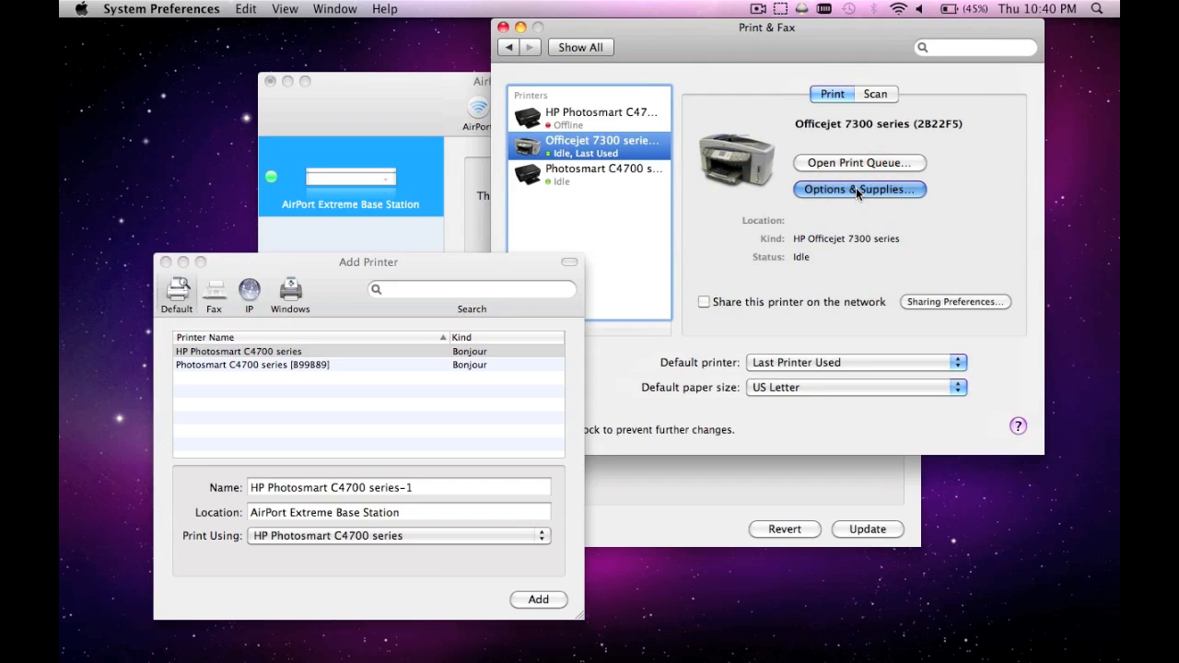
{"action": "left_click", "coordinate": [858, 187]}
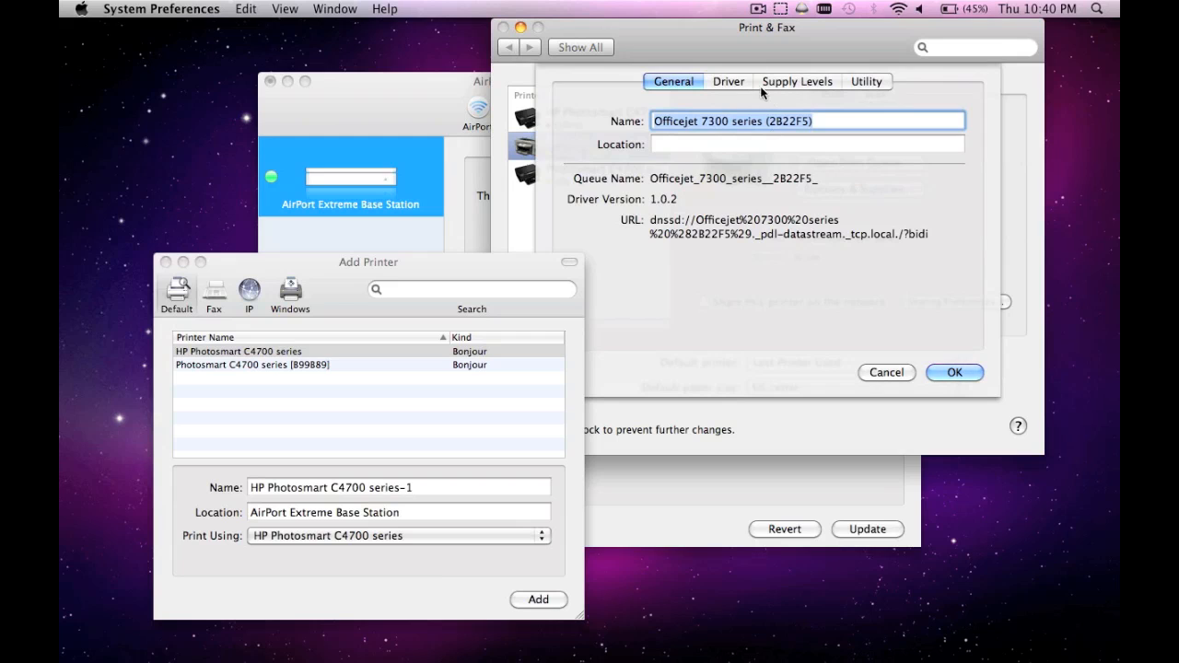
- From the Driver settings, choose Select Printer Software and search the list for 'hp'
{"action": "left_click", "coordinate": [730, 81]}
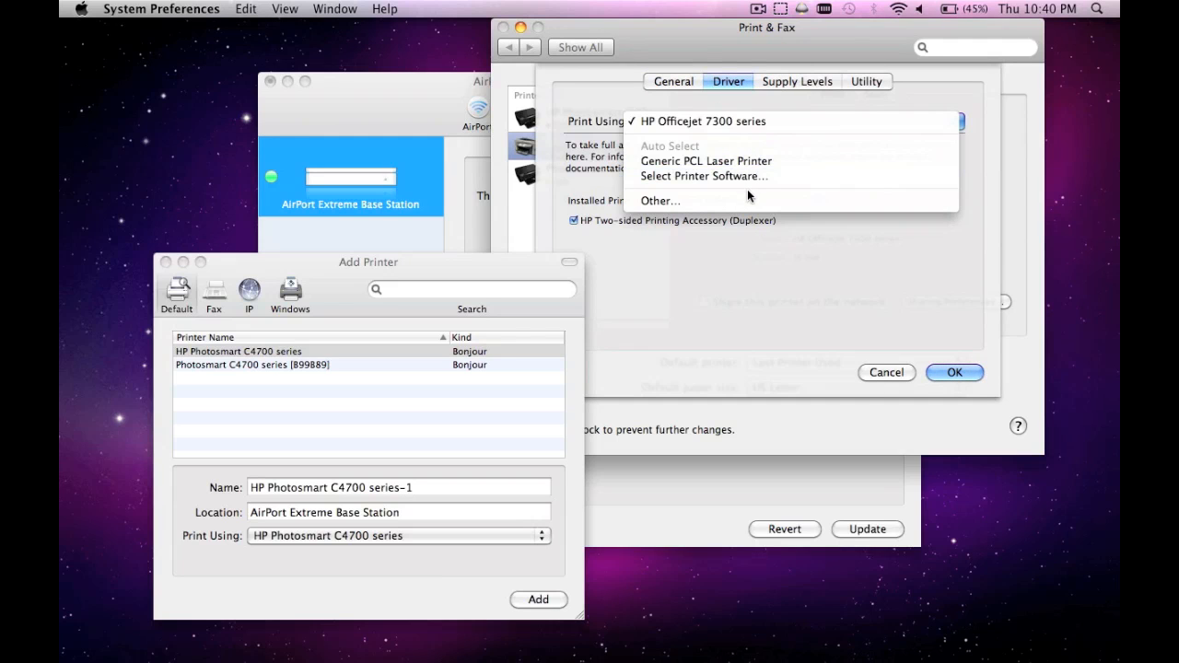
{"action": "left_click", "coordinate": [660, 201]}
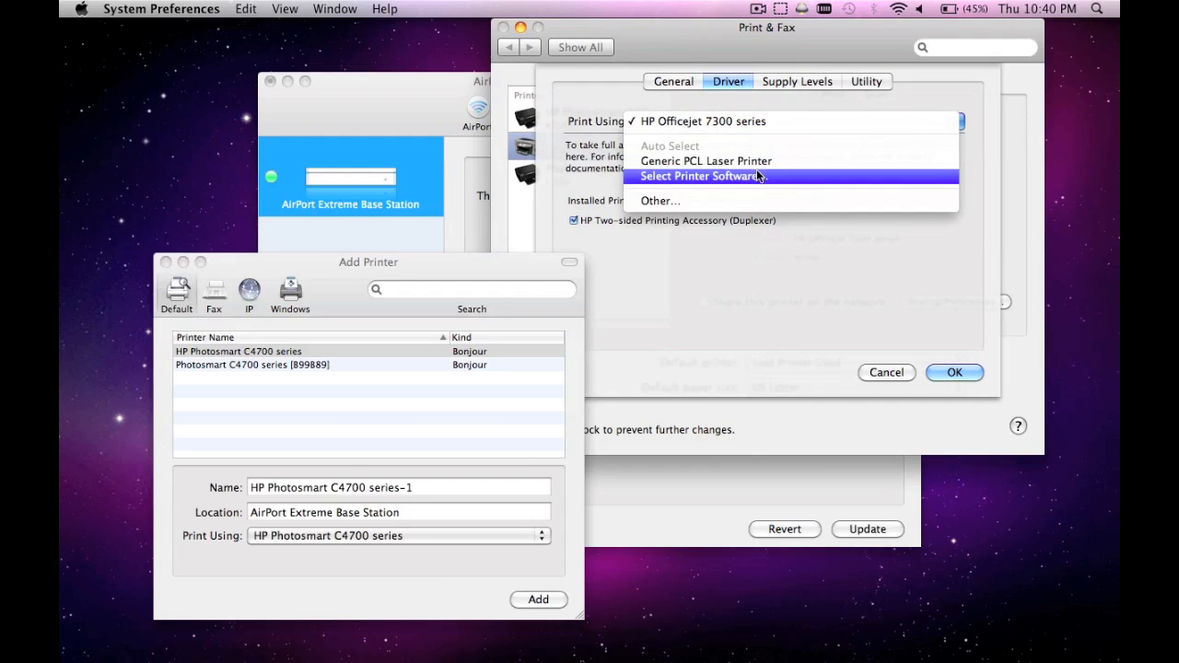
{"action": "left_click", "coordinate": [700, 177]}
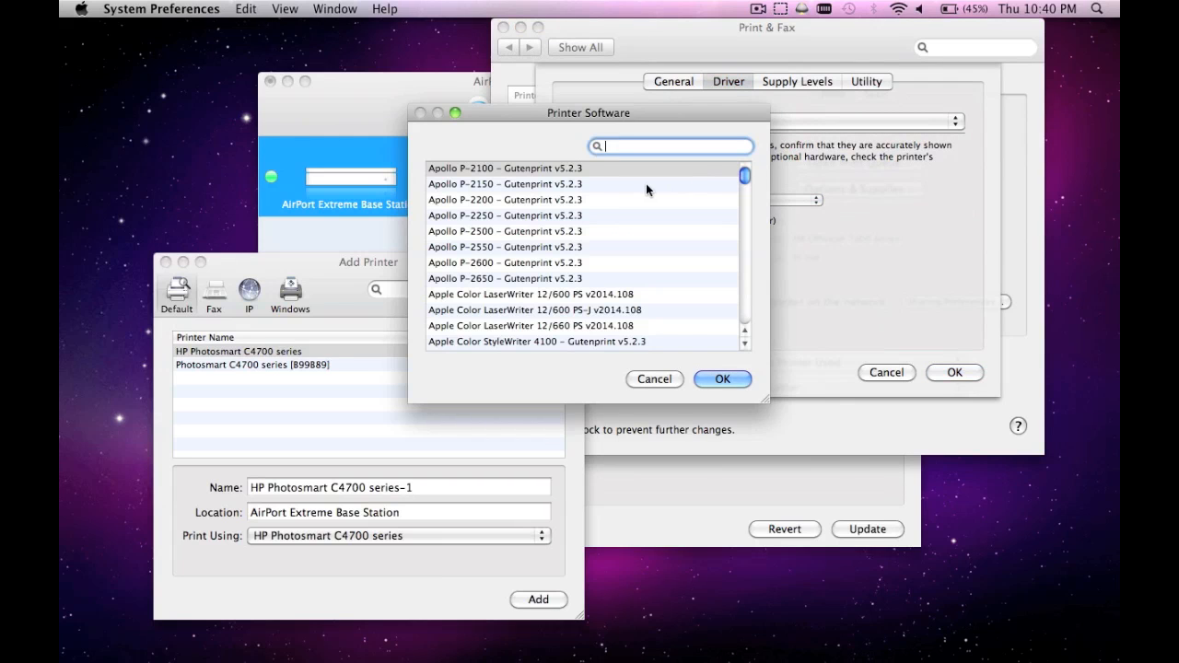
{"action": "type", "text": "hp ph"}
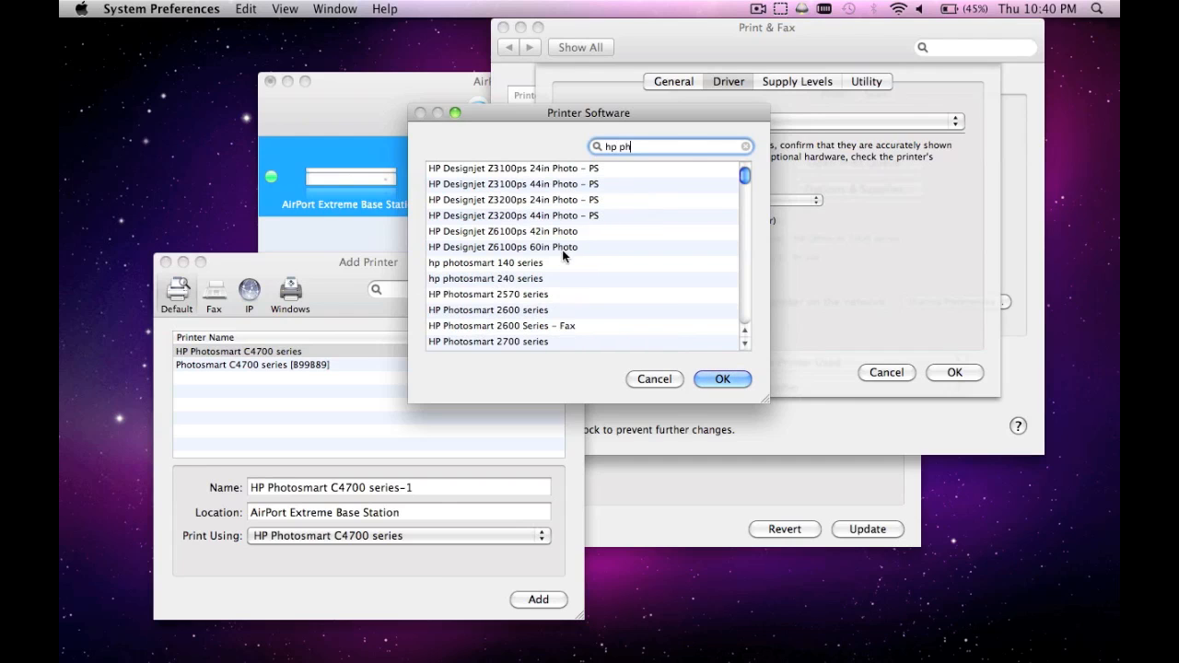
- Locate and choose the HP Photosmart C4700 series driver for the Officejet 7300
{"action": "scroll", "scroll_direction": "down", "scroll_amount": 3}
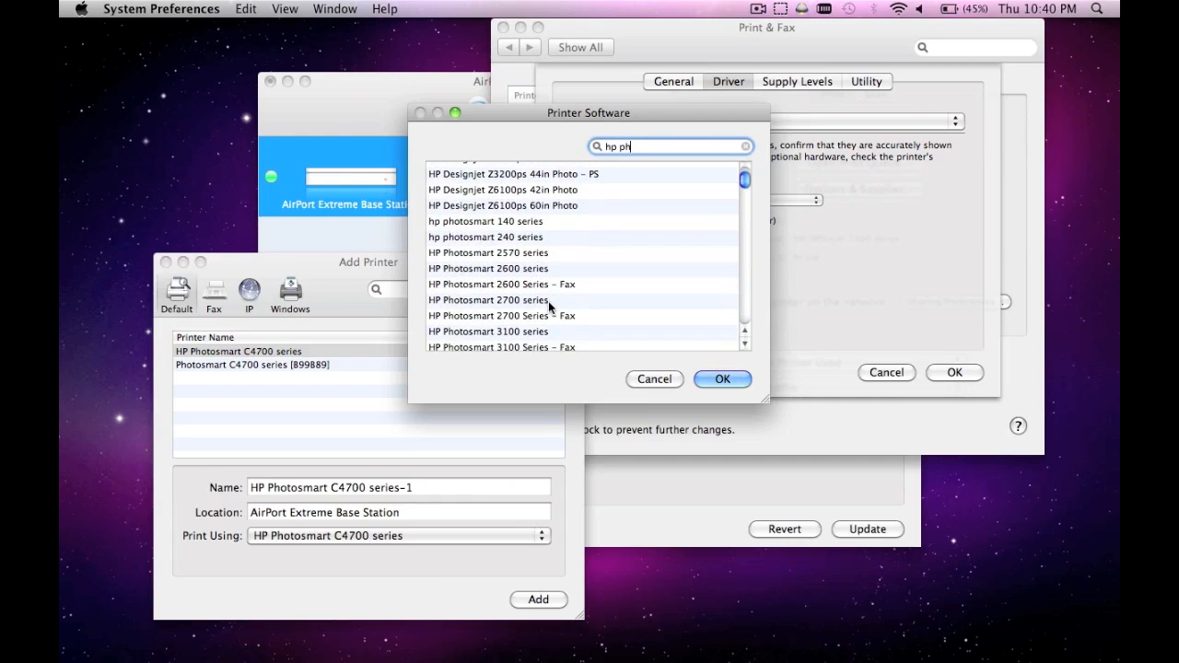
{"action": "scroll", "scroll_direction": "down", "scroll_amount": 3}
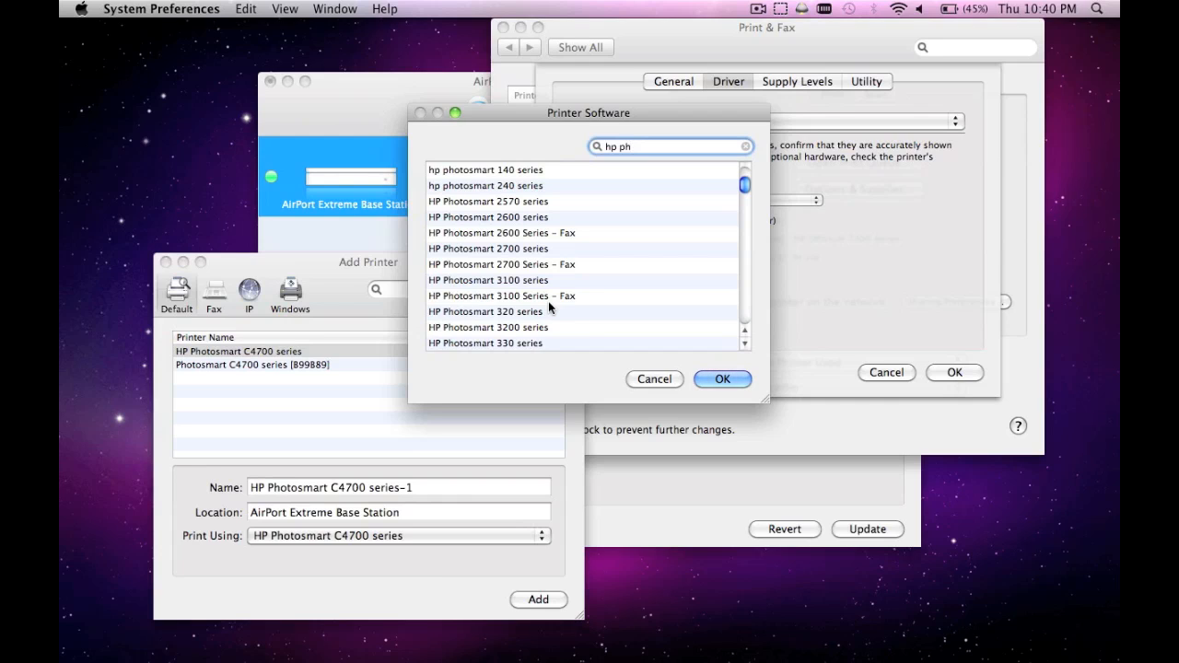
{"action": "scroll", "scroll_direction": "down", "scroll_amount": 3}
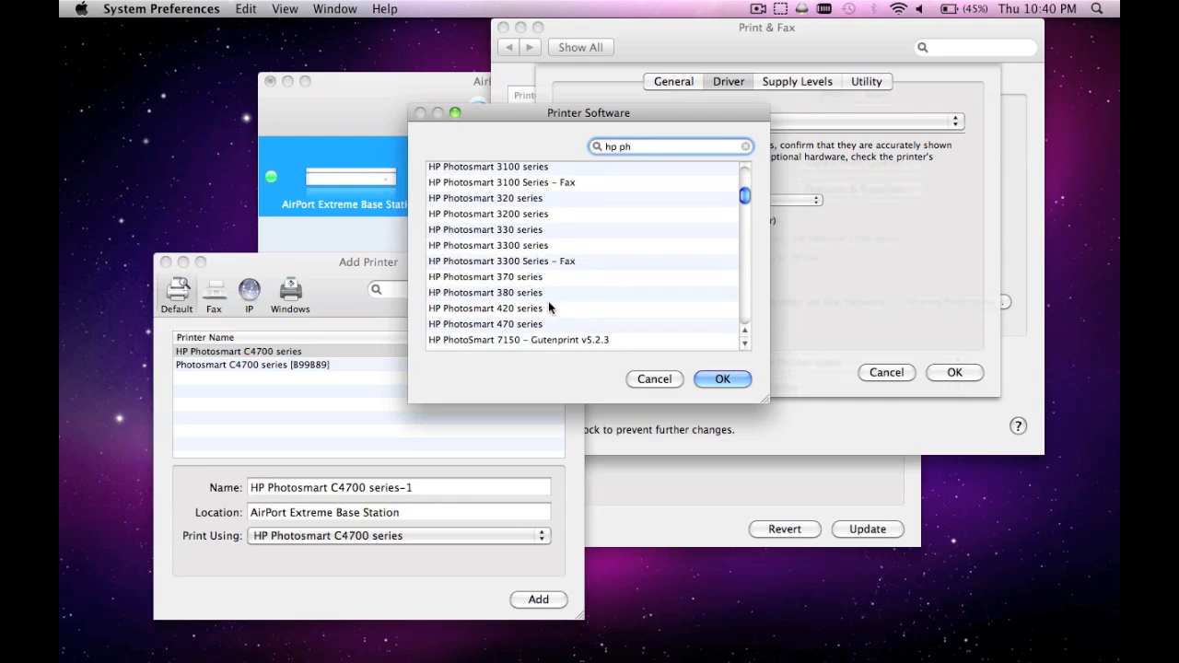
{"action": "scroll", "scroll_direction": "down", "scroll_amount": 3}
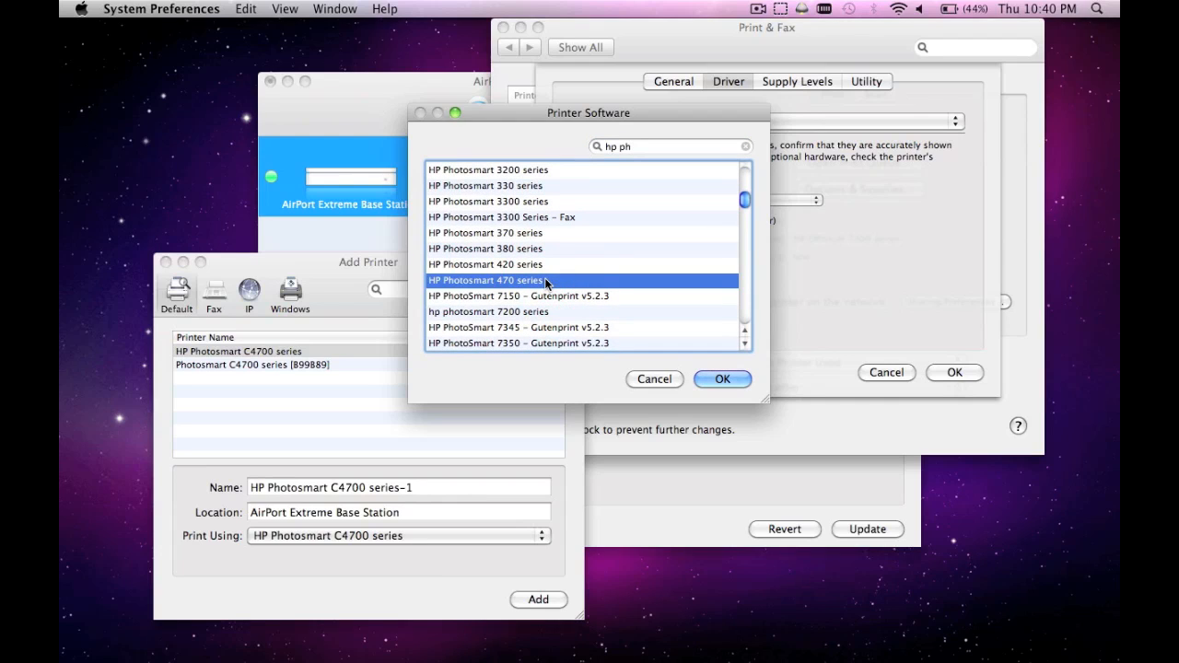
{"action": "scroll", "scroll_direction": "down", "scroll_amount": 3}
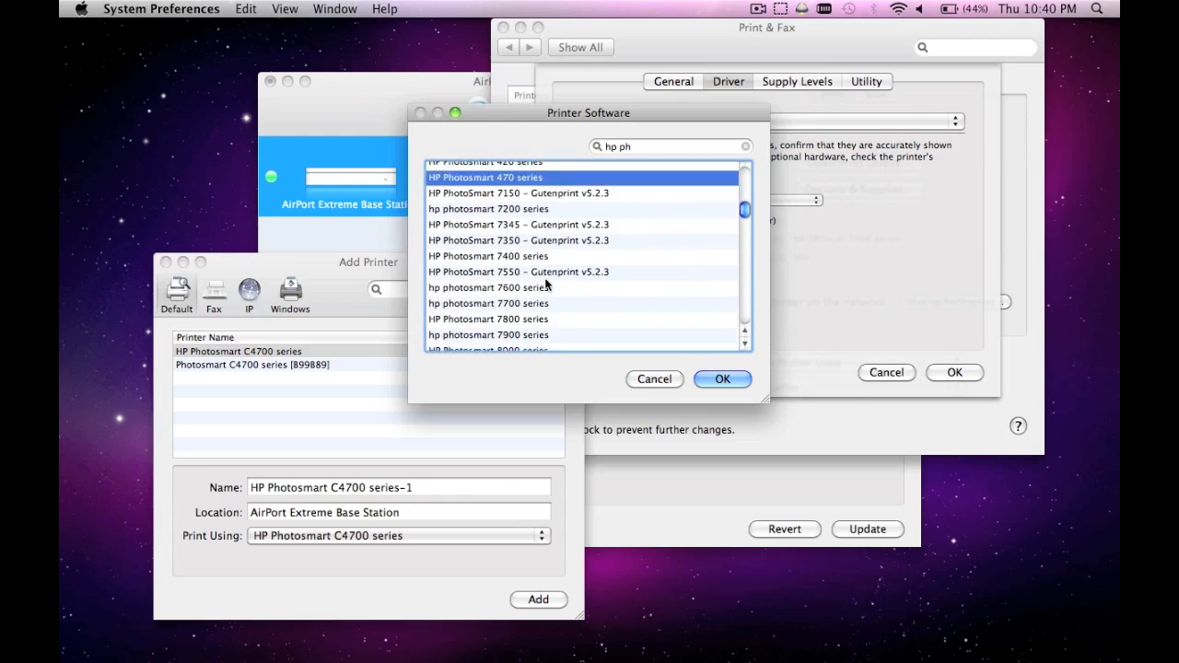
{"action": "scroll", "scroll_direction": "down", "scroll_amount": 3}
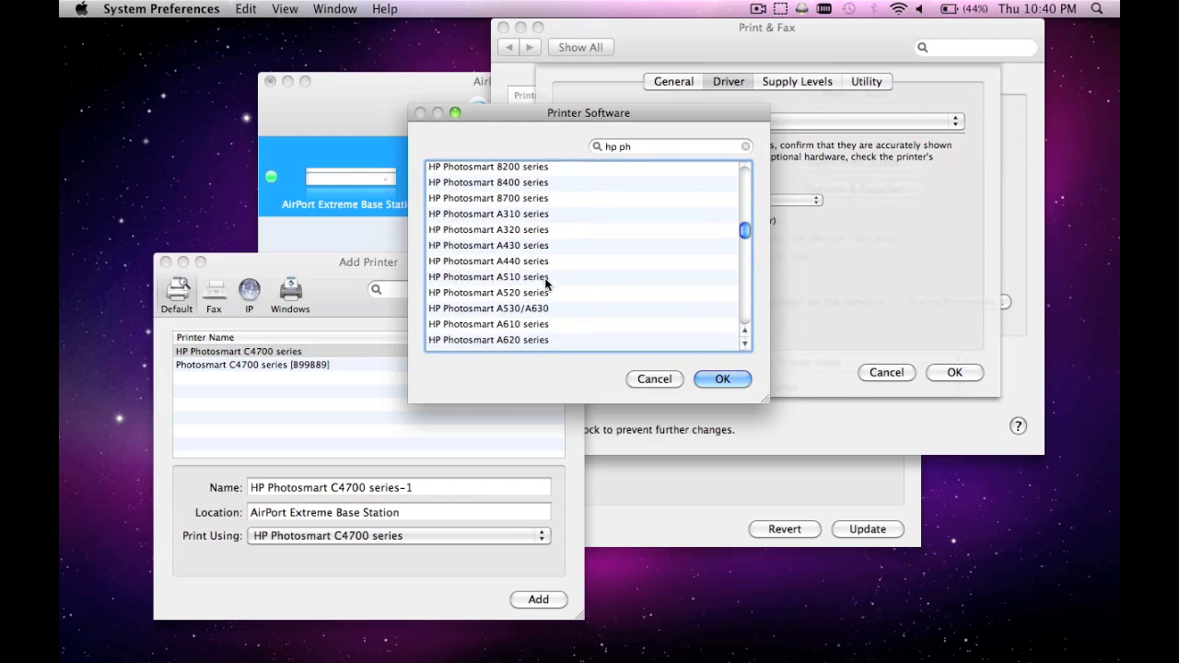
{"action": "scroll", "scroll_direction": "down", "scroll_amount": 3}
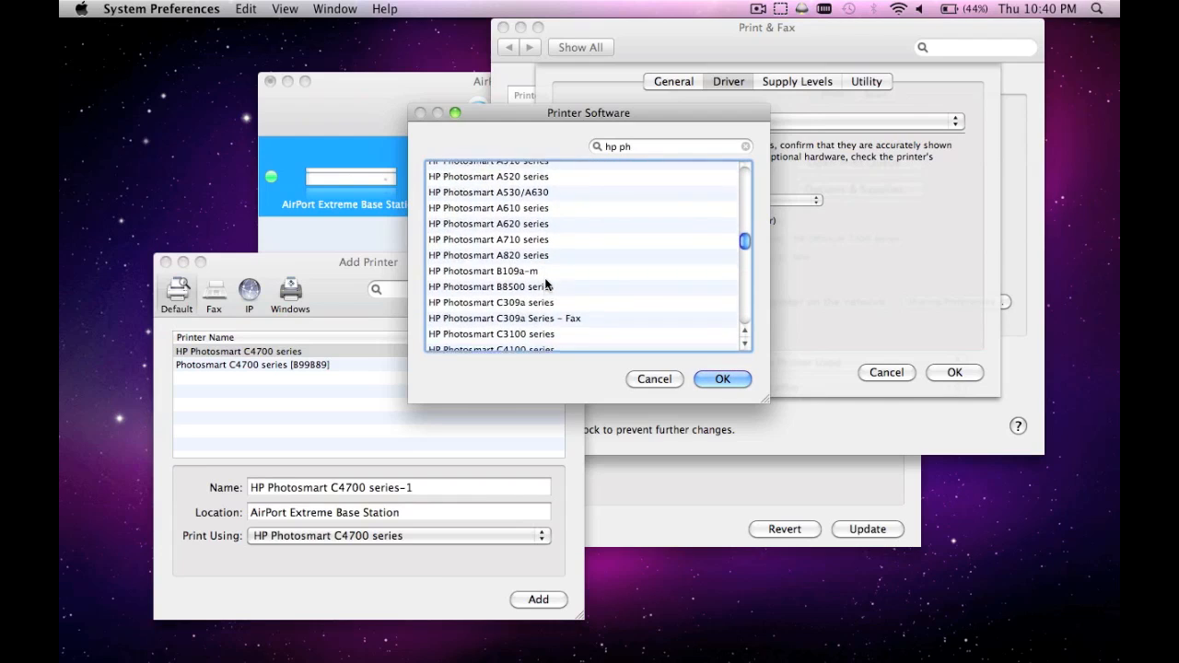
{"action": "scroll", "scroll_direction": "down", "scroll_amount": 3}
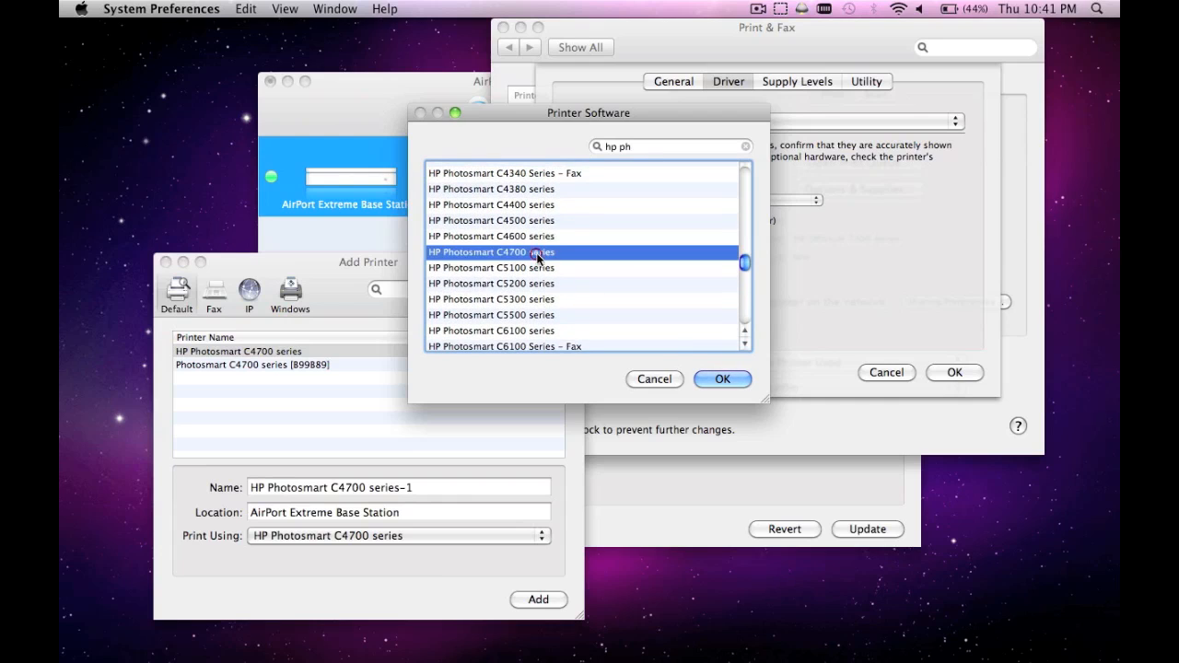
{"action": "left_click", "coordinate": [723, 380]}
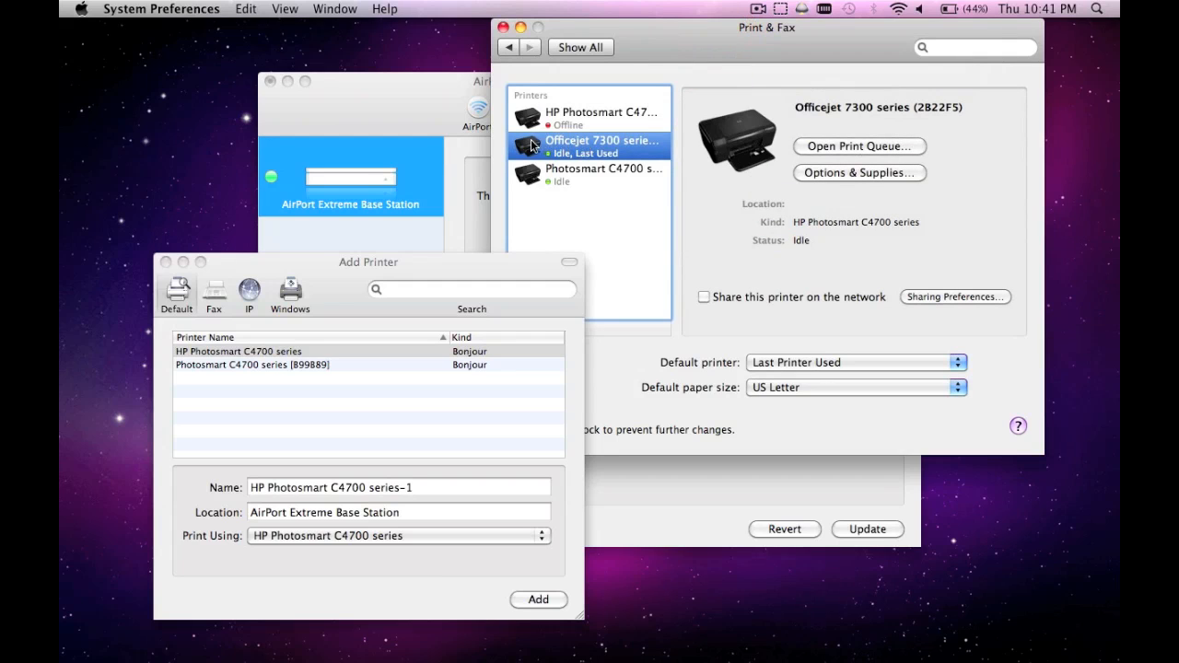
{"action": "mouse_move", "coordinate": [859, 96]}
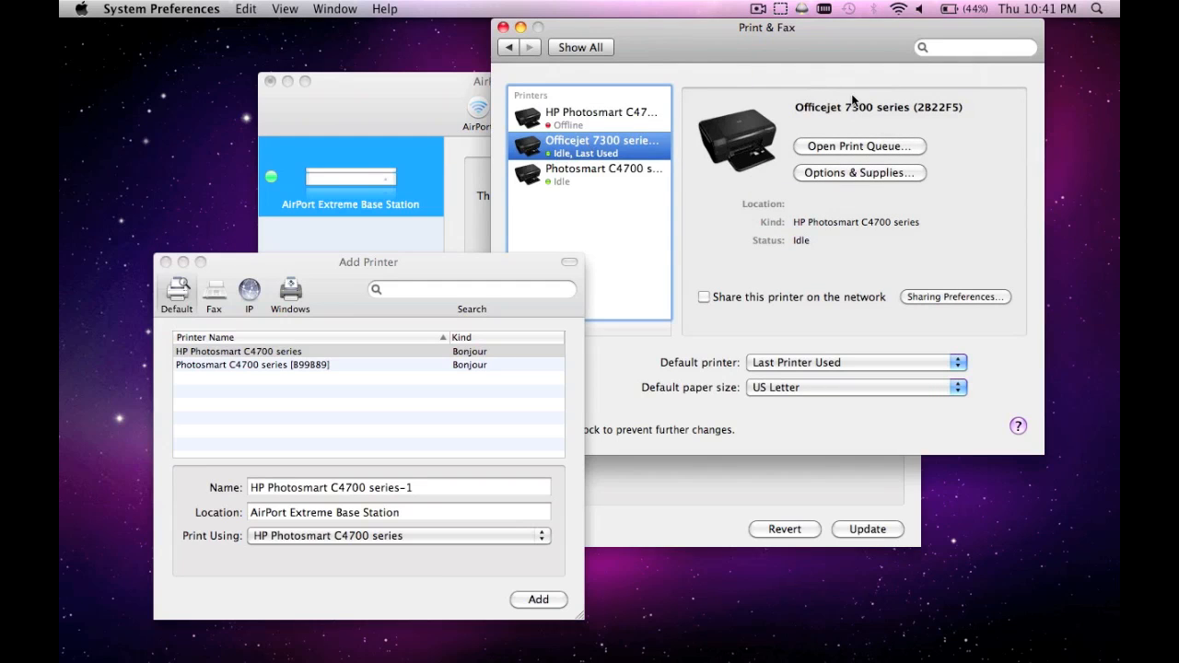
{"action": "mouse_move", "coordinate": [586, 163]}
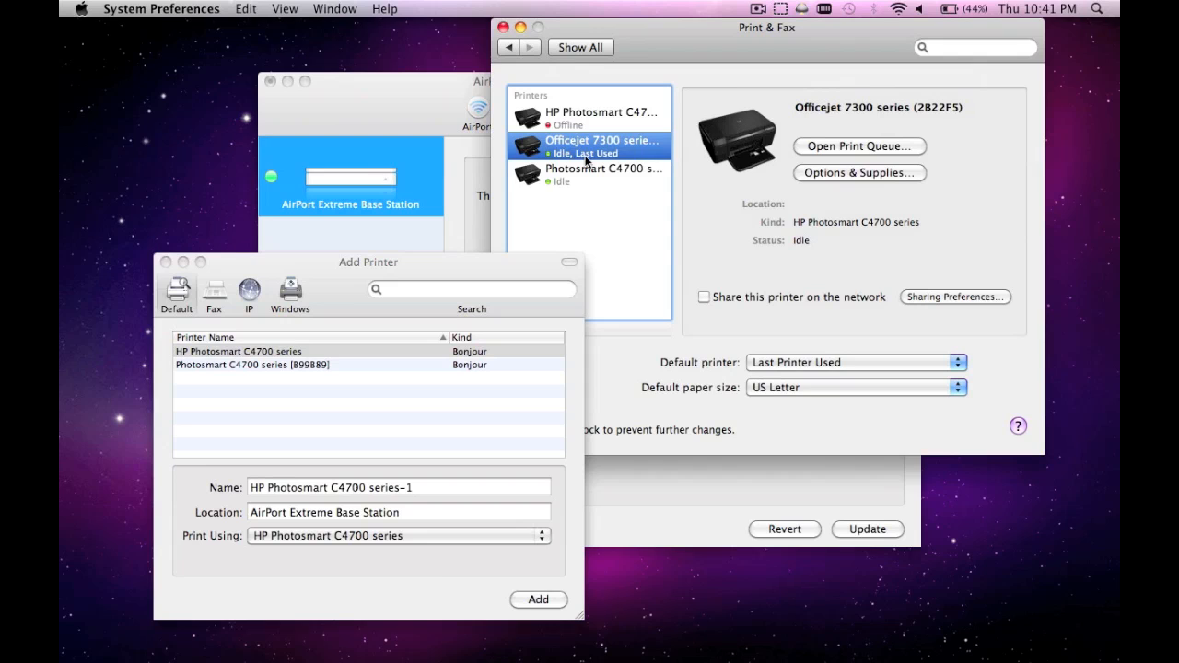
{"action": "mouse_move", "coordinate": [594, 145]}
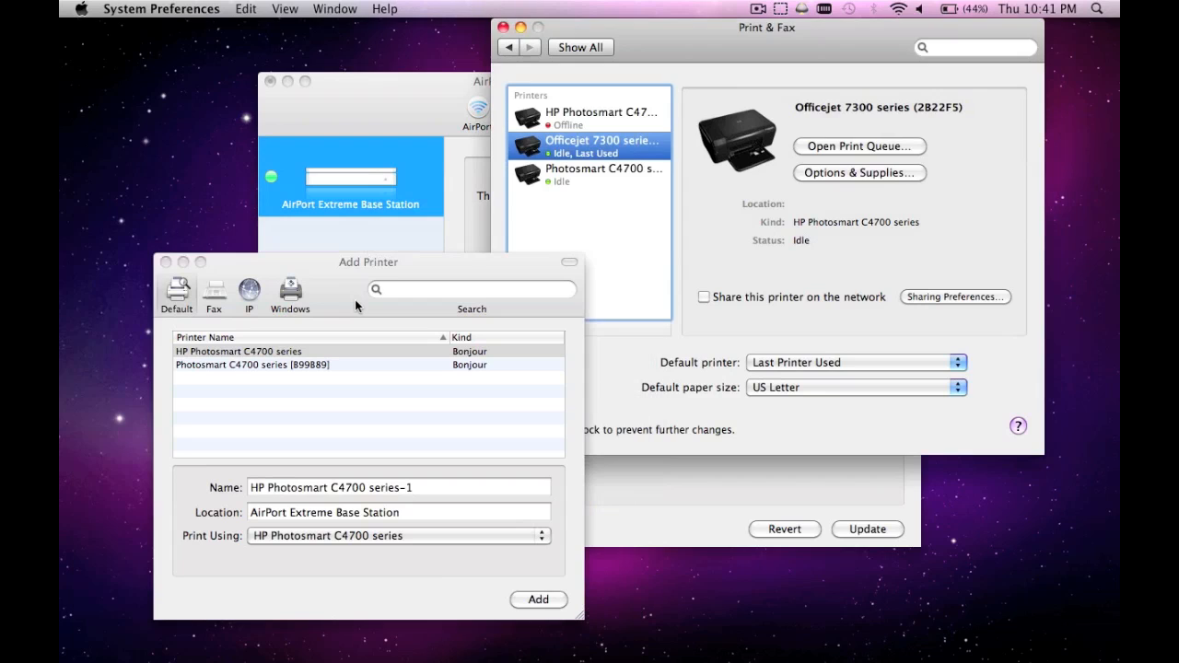
{"action": "mouse_move", "coordinate": [385, 259]}
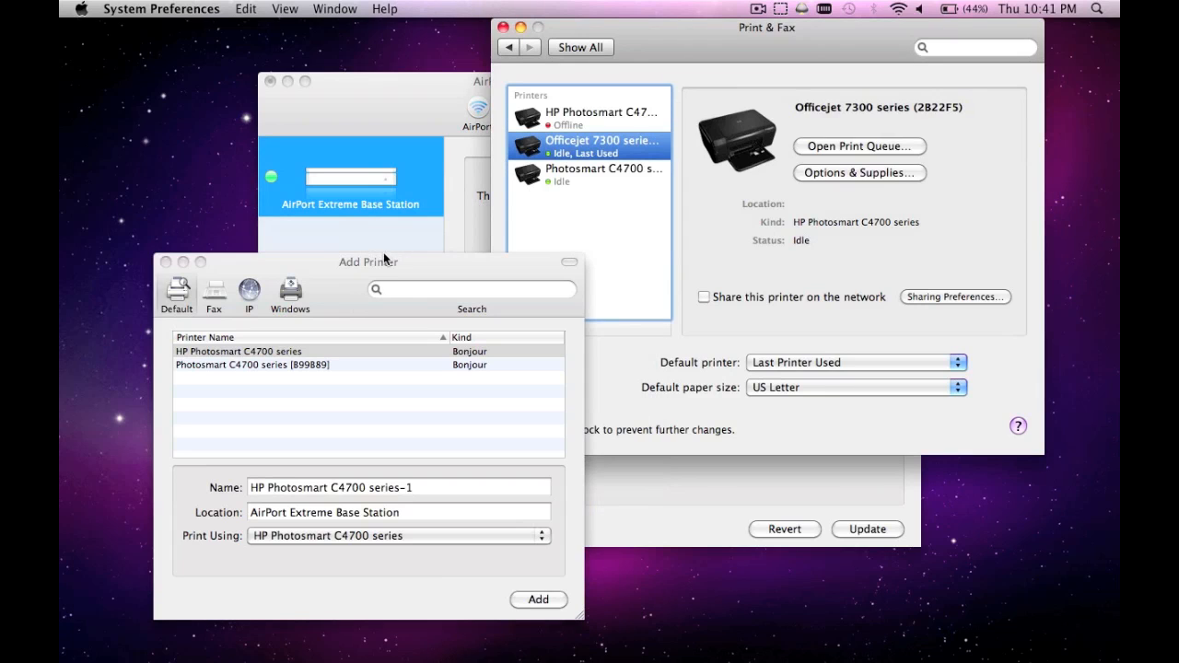
- Select the Bonjour HP Photosmart C4700 series in Add Printer and add it
{"action": "left_click", "coordinate": [238, 350]}
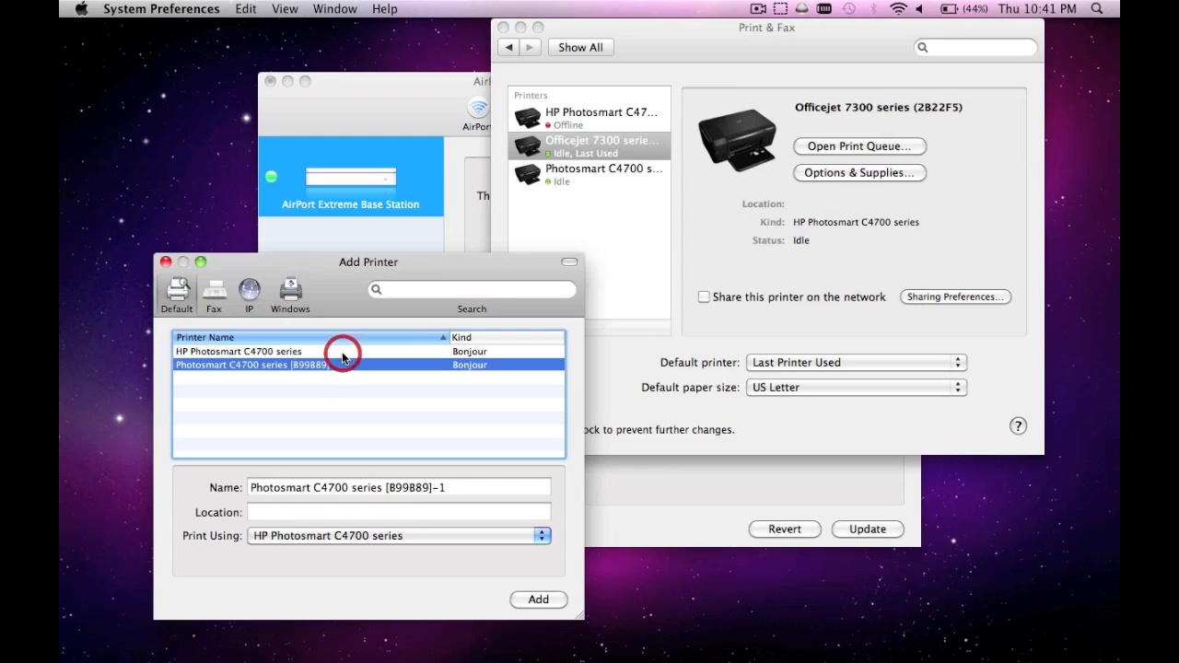
{"action": "left_click", "coordinate": [258, 350]}
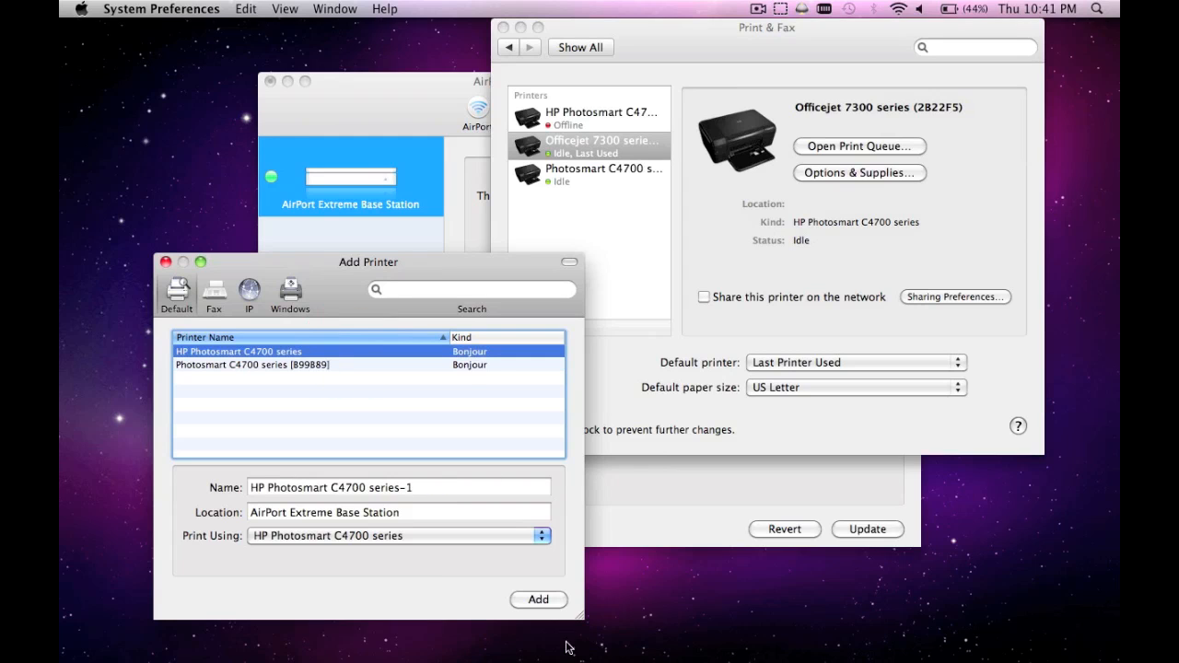
{"action": "left_click", "coordinate": [538, 600]}
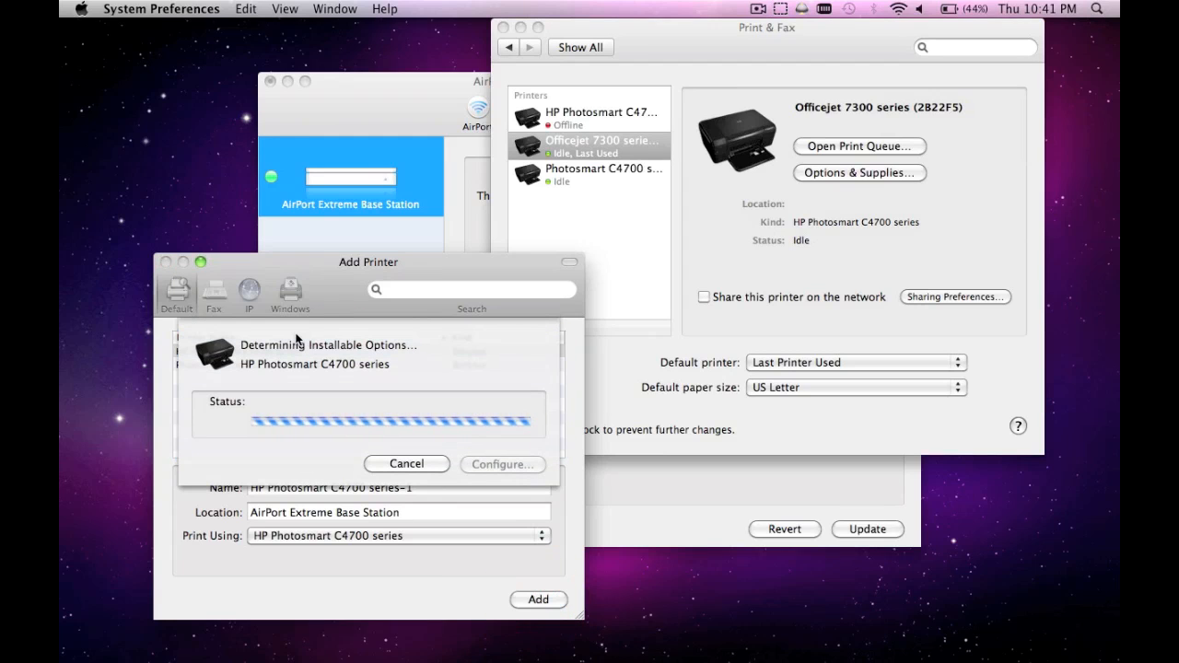